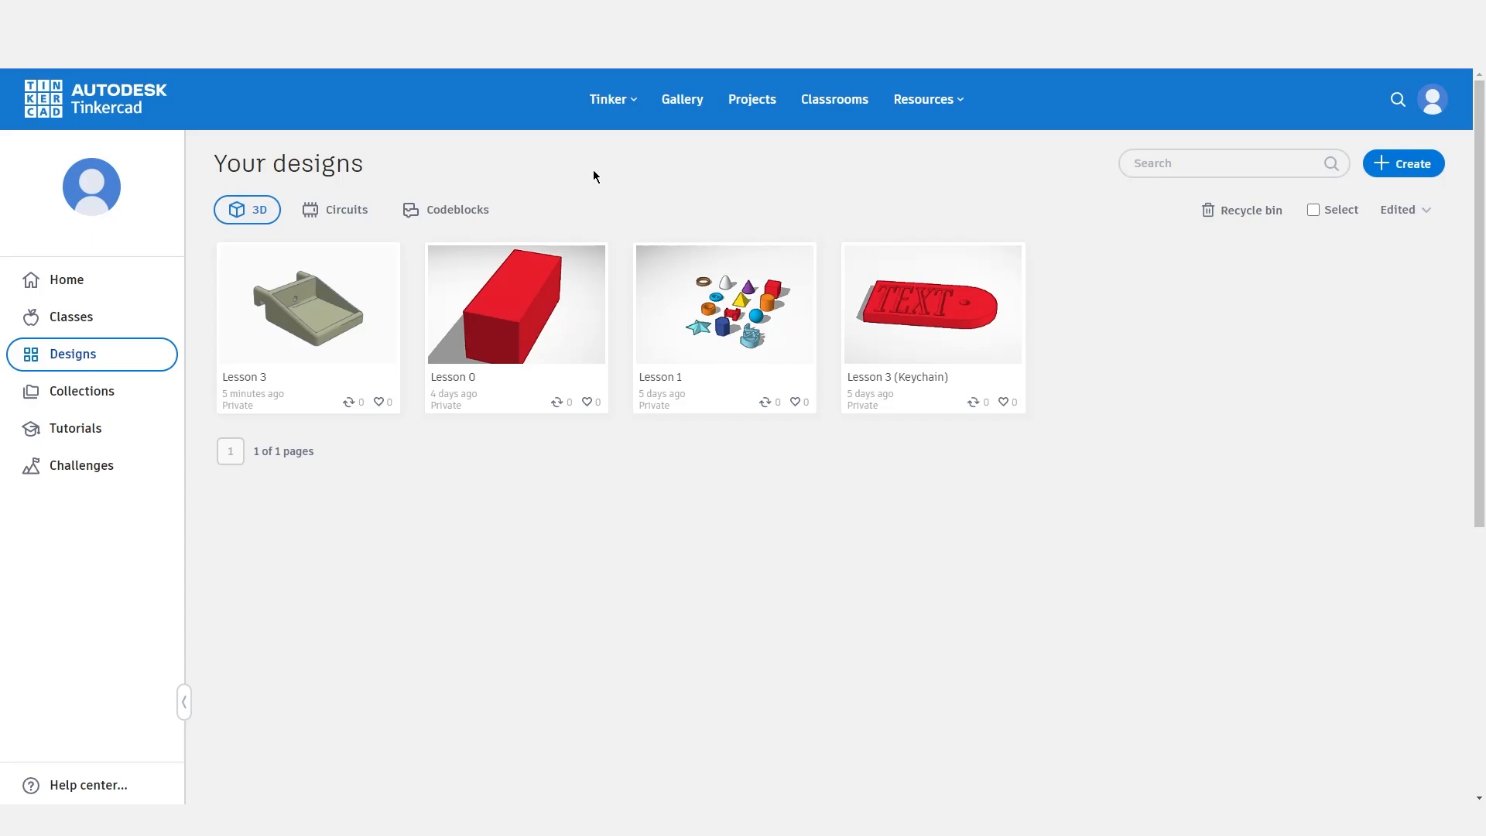
{"action": "mouse_move", "coordinate": [608, 175]}
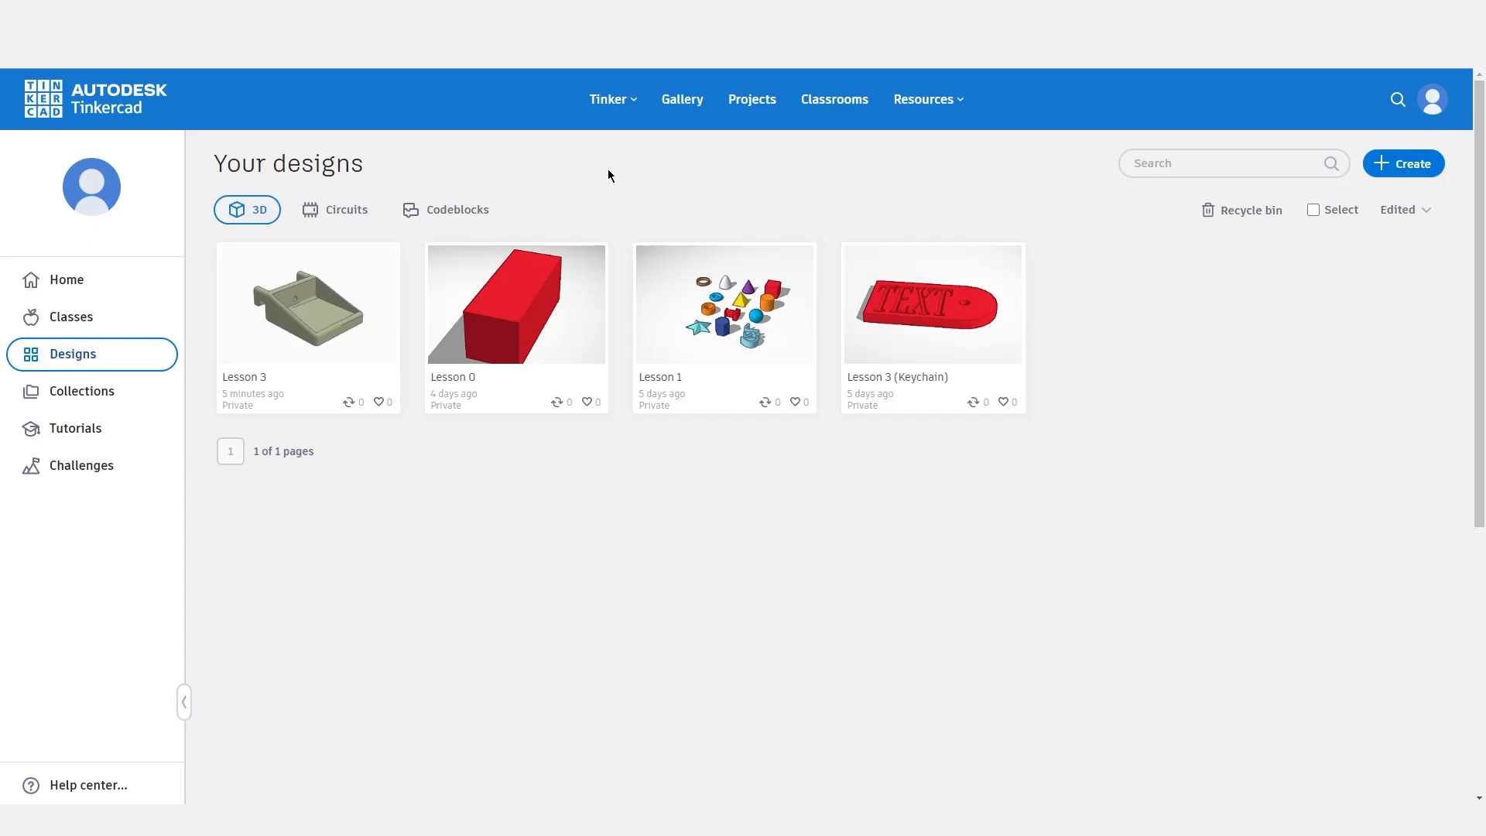
{"action": "mouse_move", "coordinate": [1404, 163]}
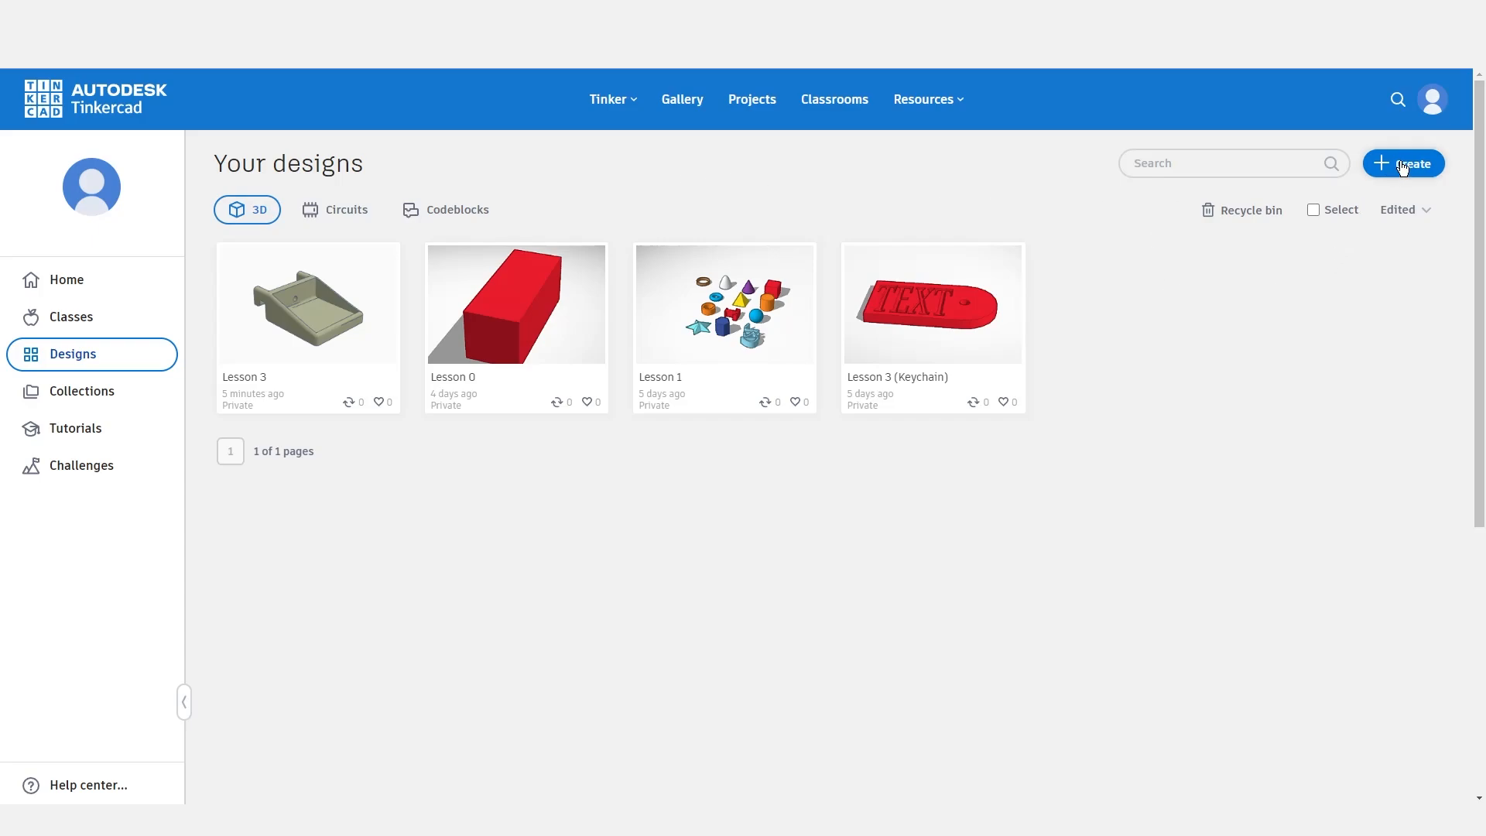
Create a new 3D design and rename it 'Lesson 4'.
{"action": "left_click", "coordinate": [1404, 162]}
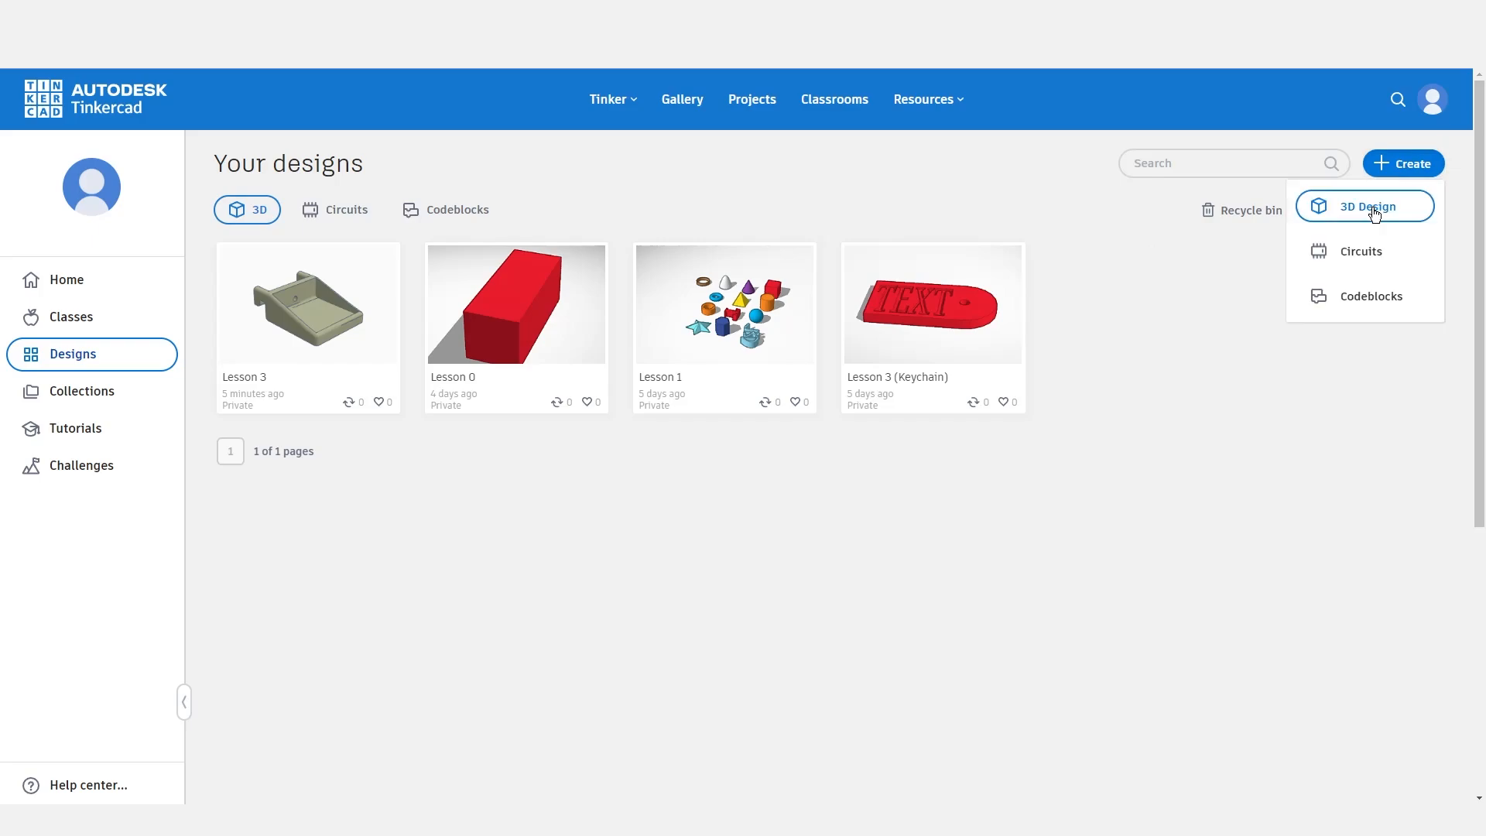
{"action": "left_click", "coordinate": [1366, 206]}
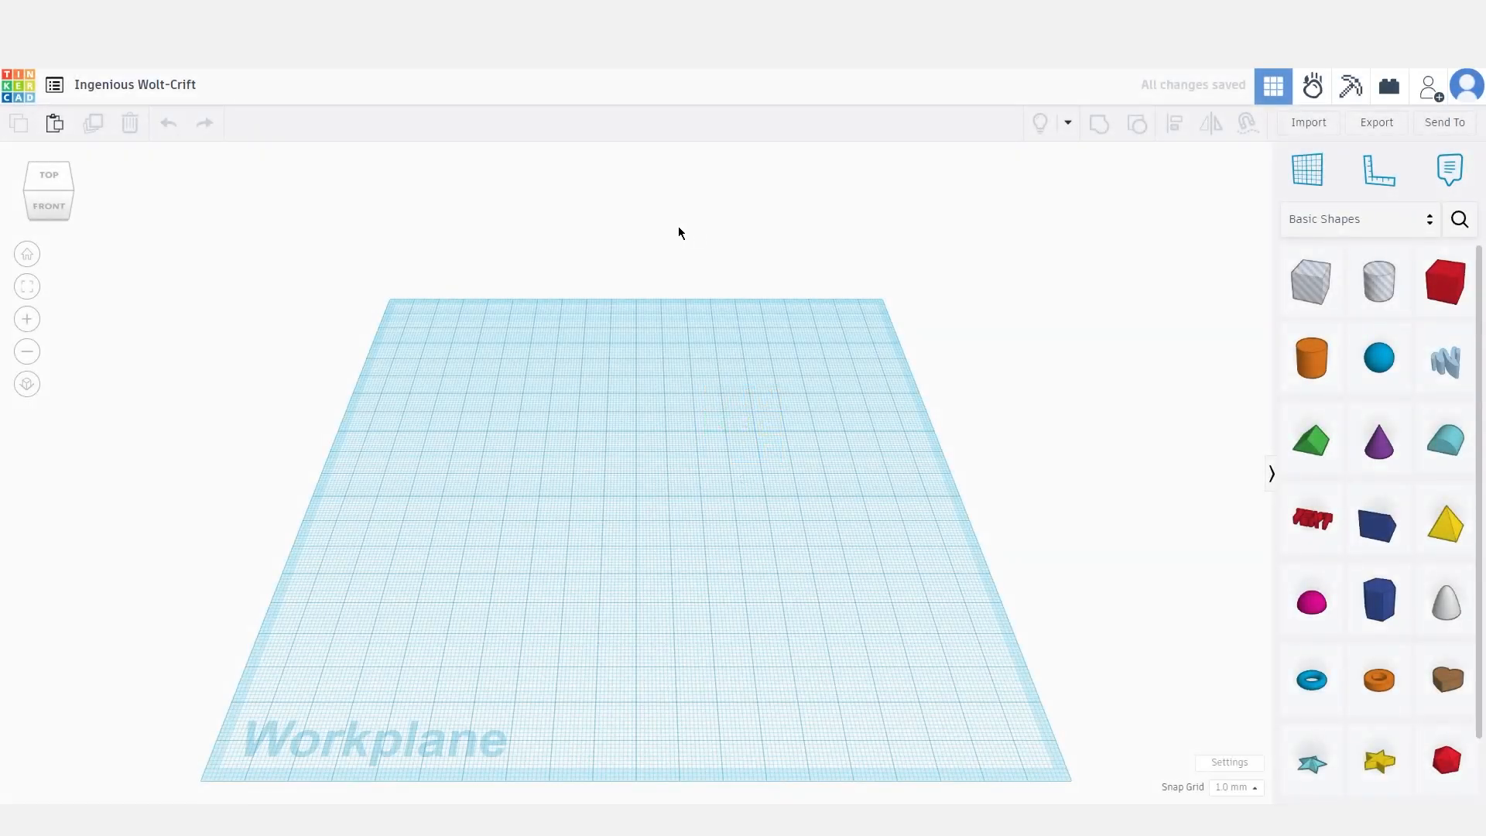
{"action": "left_click", "coordinate": [135, 84]}
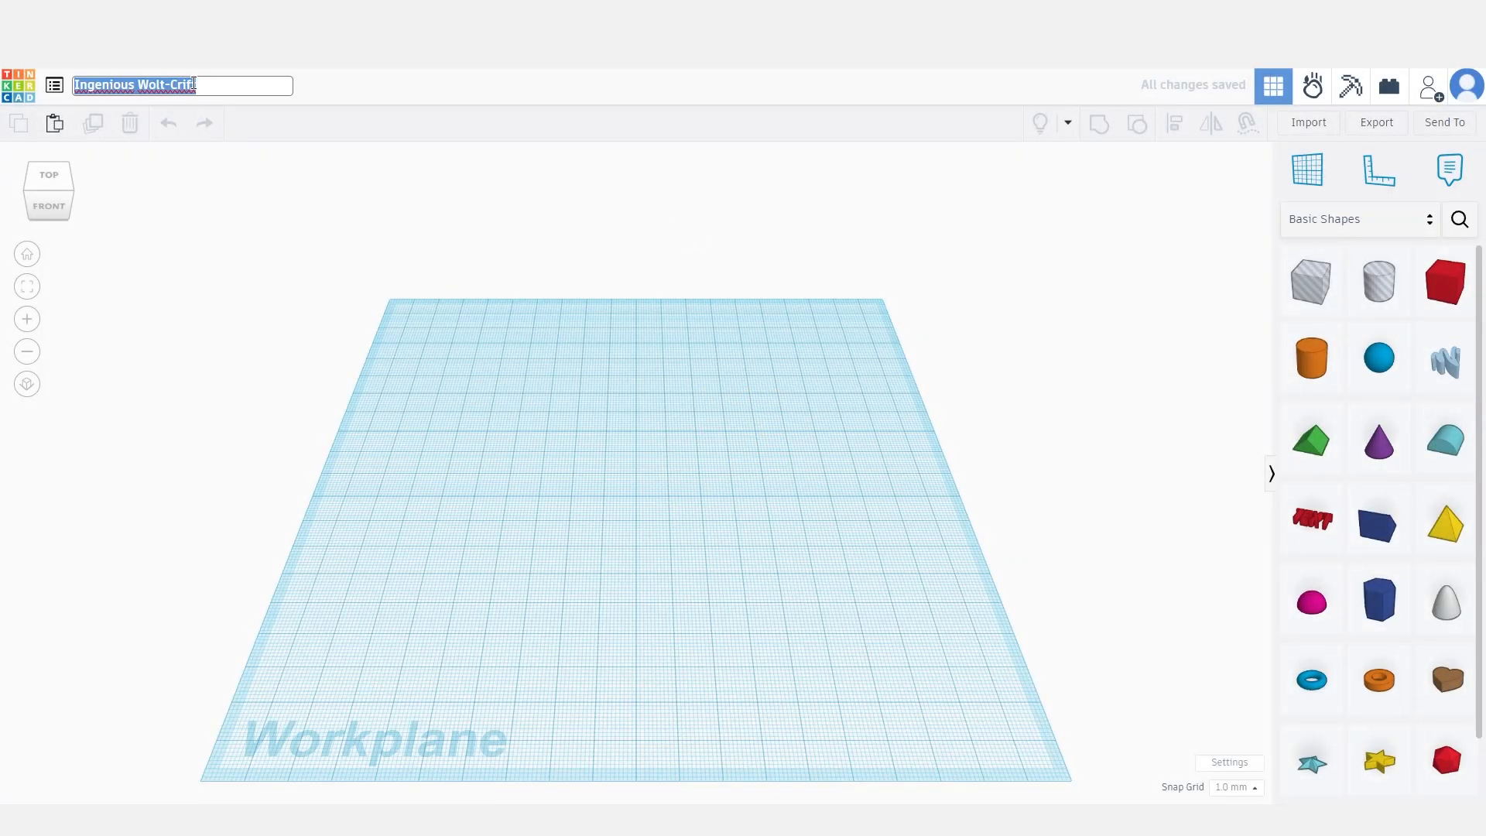
{"action": "type", "text": "Lesson 4"}
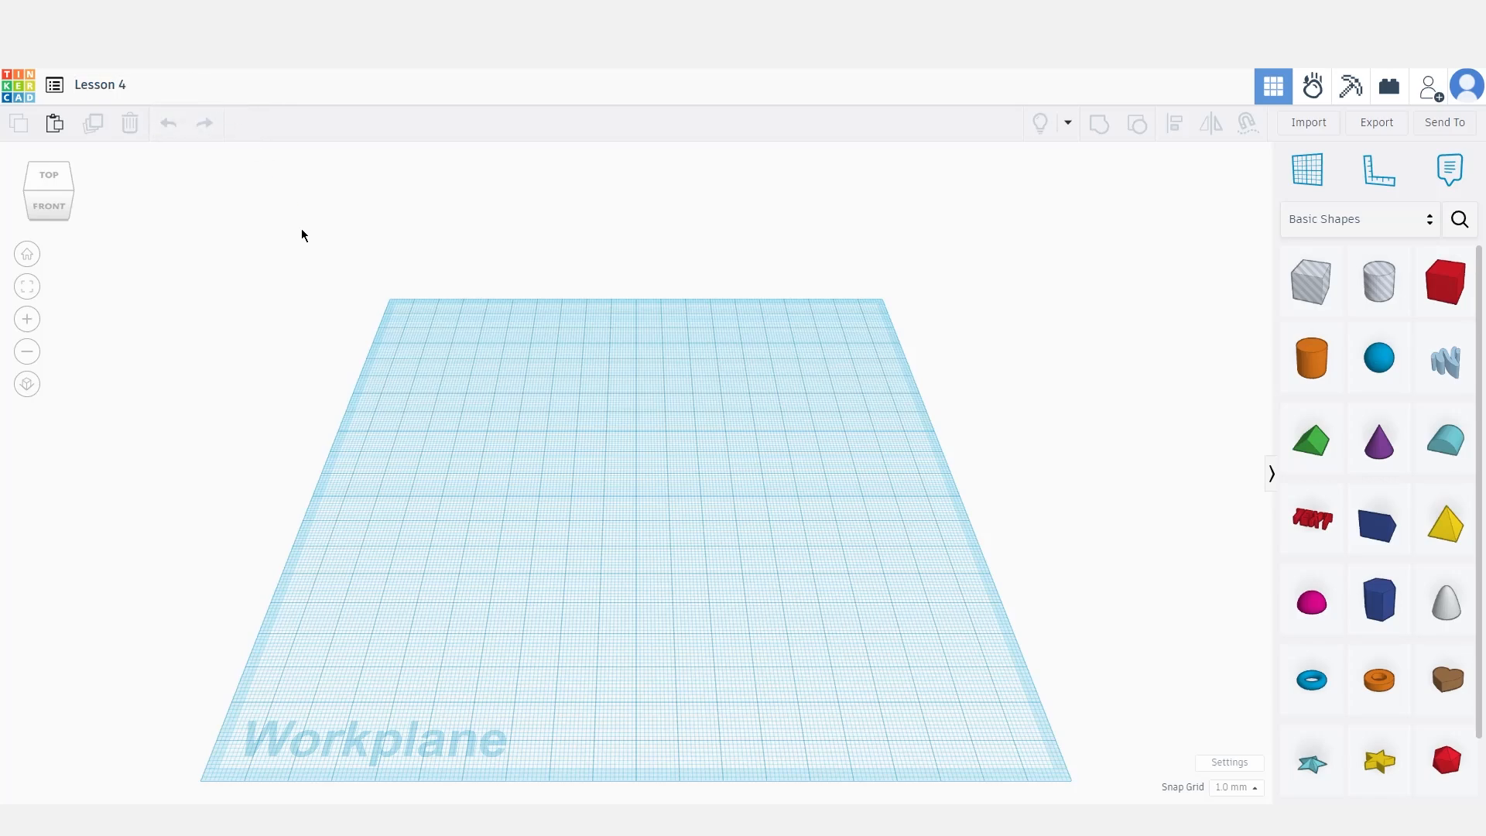
{"action": "mouse_move", "coordinate": [851, 314]}
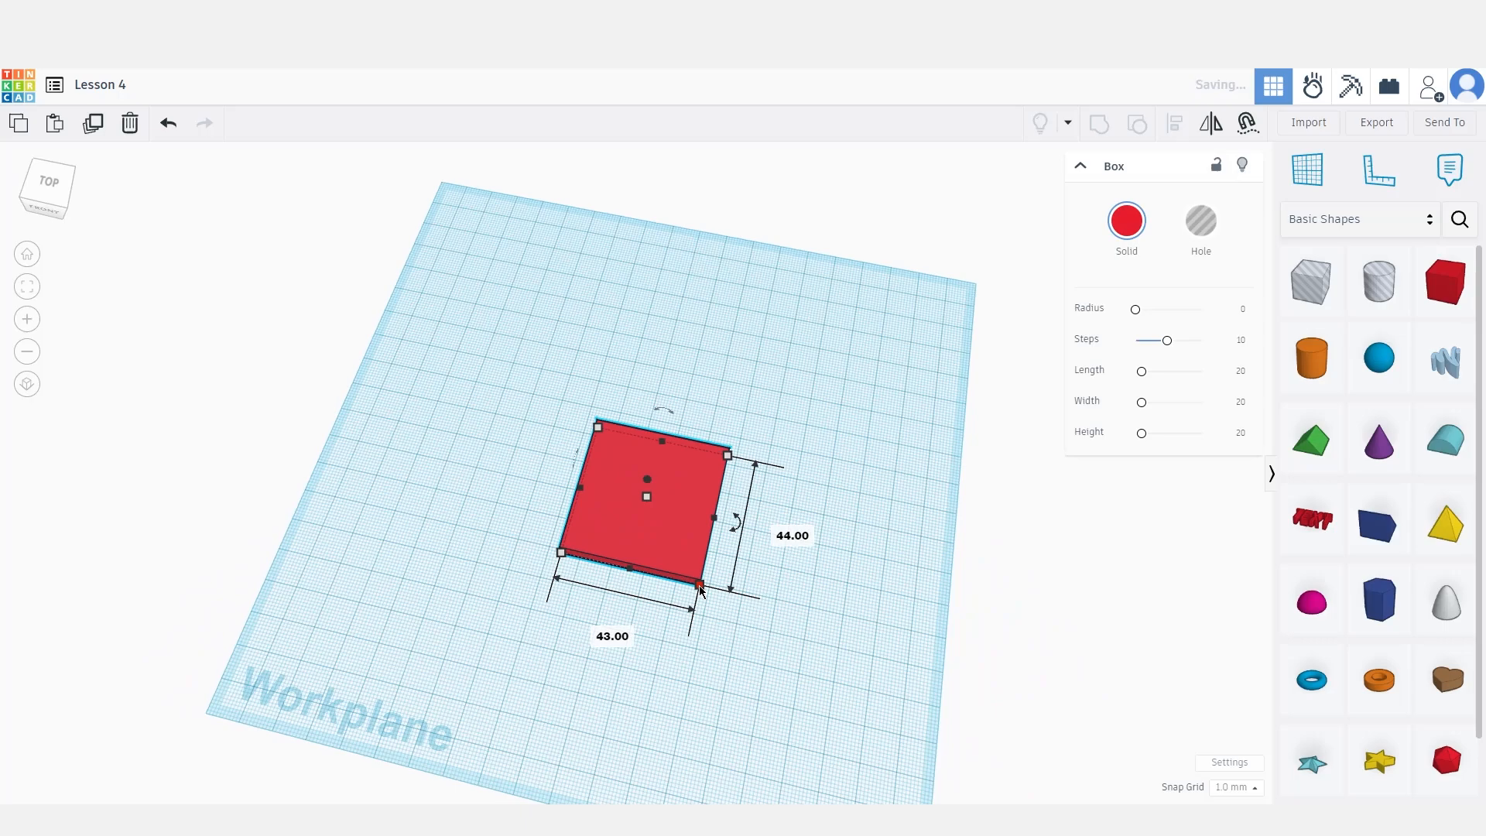
Deselect the finished red tile, roughly 43 by 44 mm, on the workplane.
{"action": "left_click", "coordinate": [817, 594]}
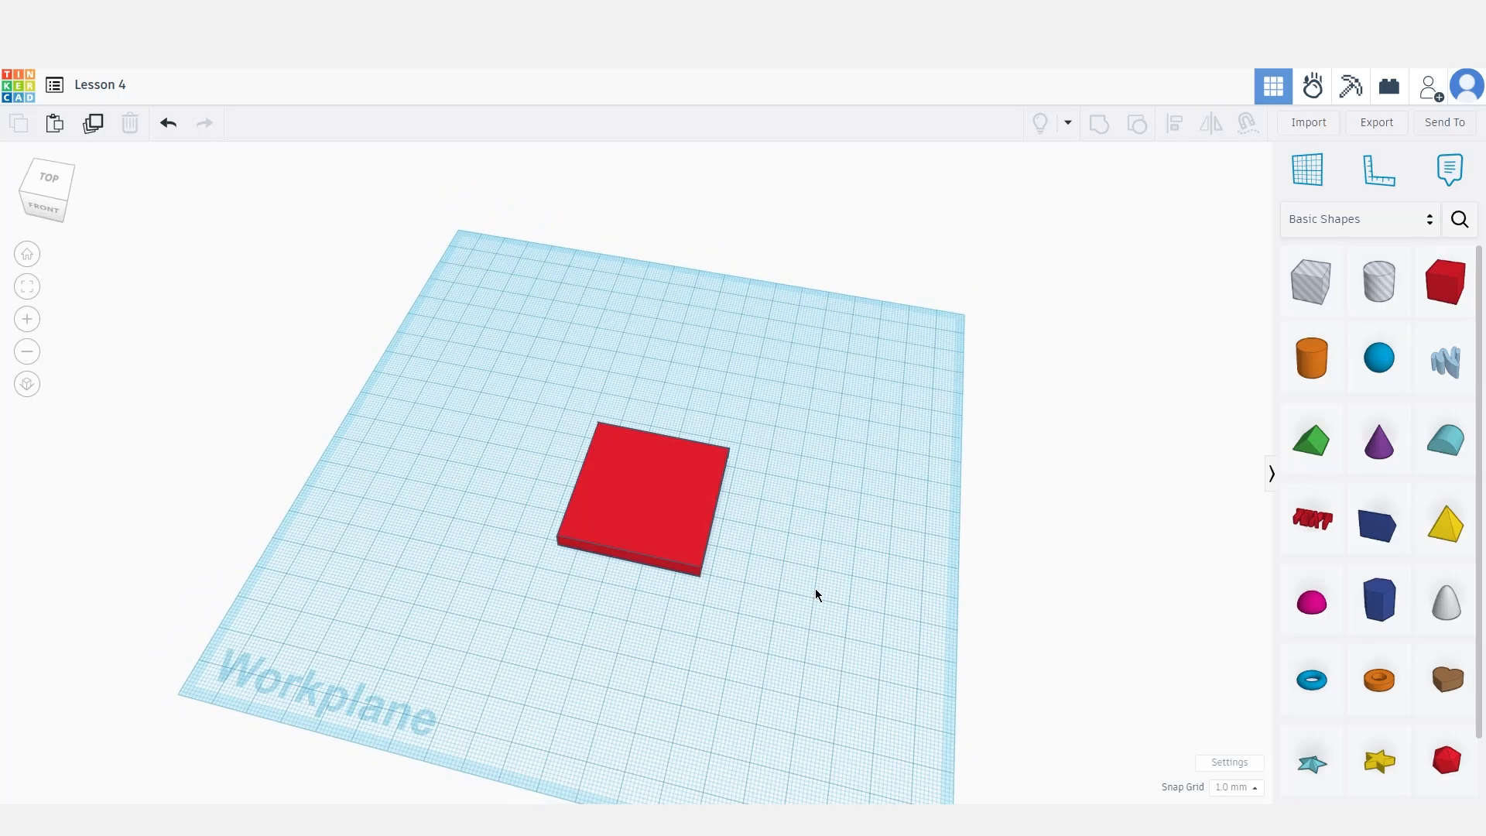
{"action": "mouse_move", "coordinate": [1306, 122]}
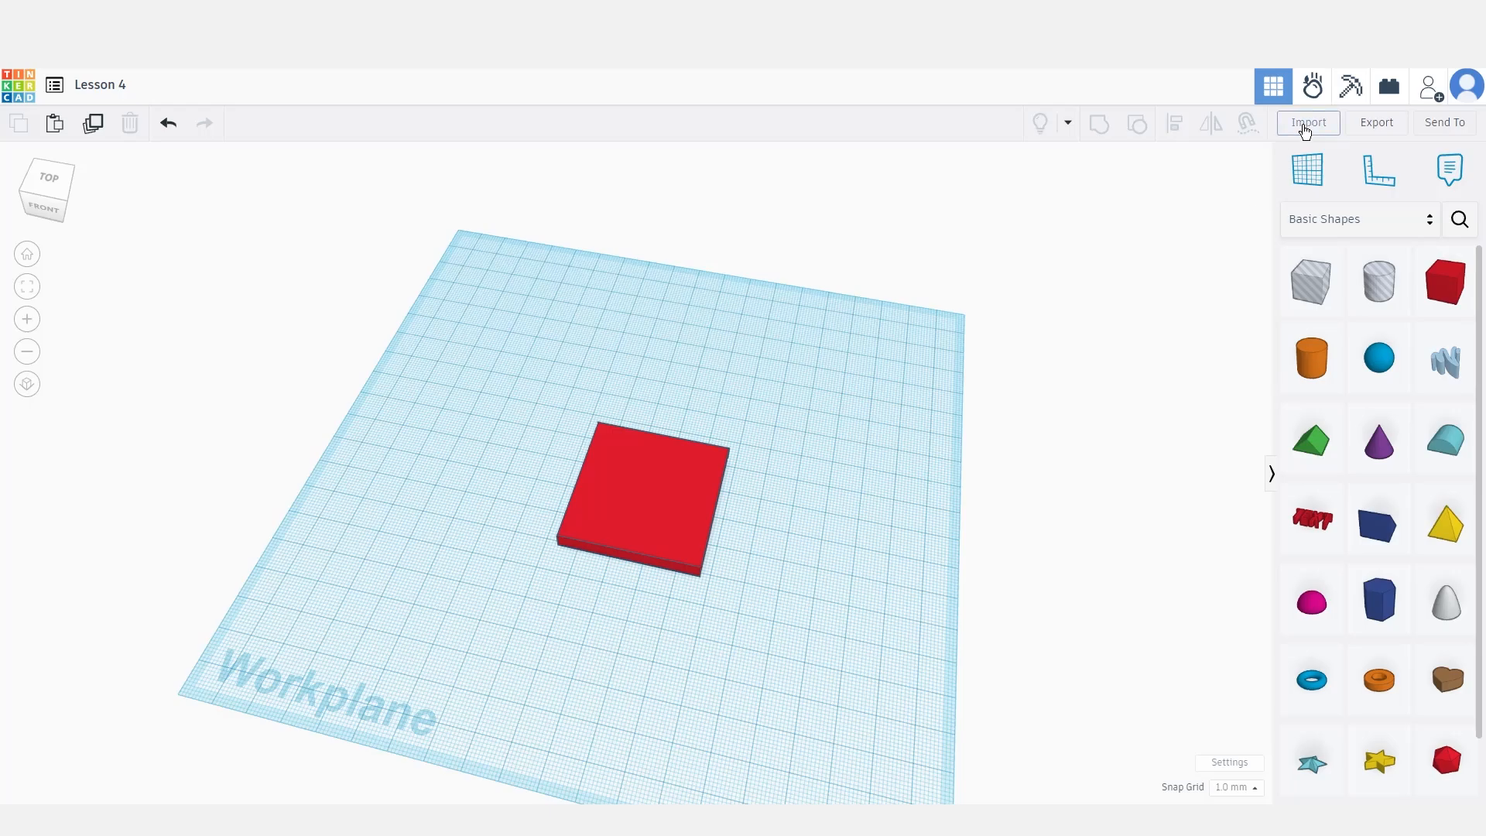
Choose 'logo vader.svg' for import, flagged at 3000 by 3000 over the 1000 mm limit.
{"action": "left_click", "coordinate": [1306, 120]}
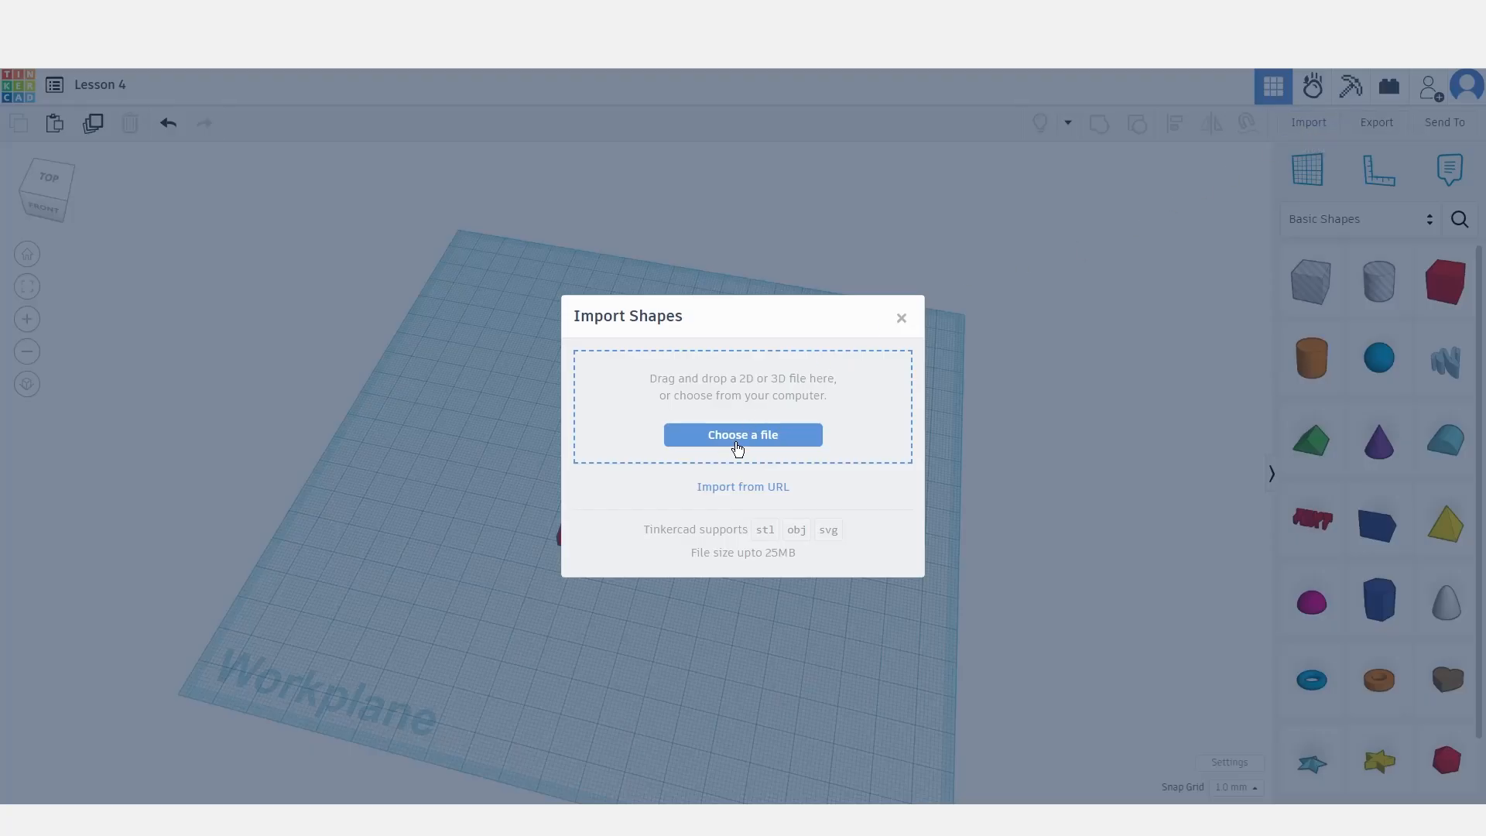
{"action": "mouse_move", "coordinate": [796, 514]}
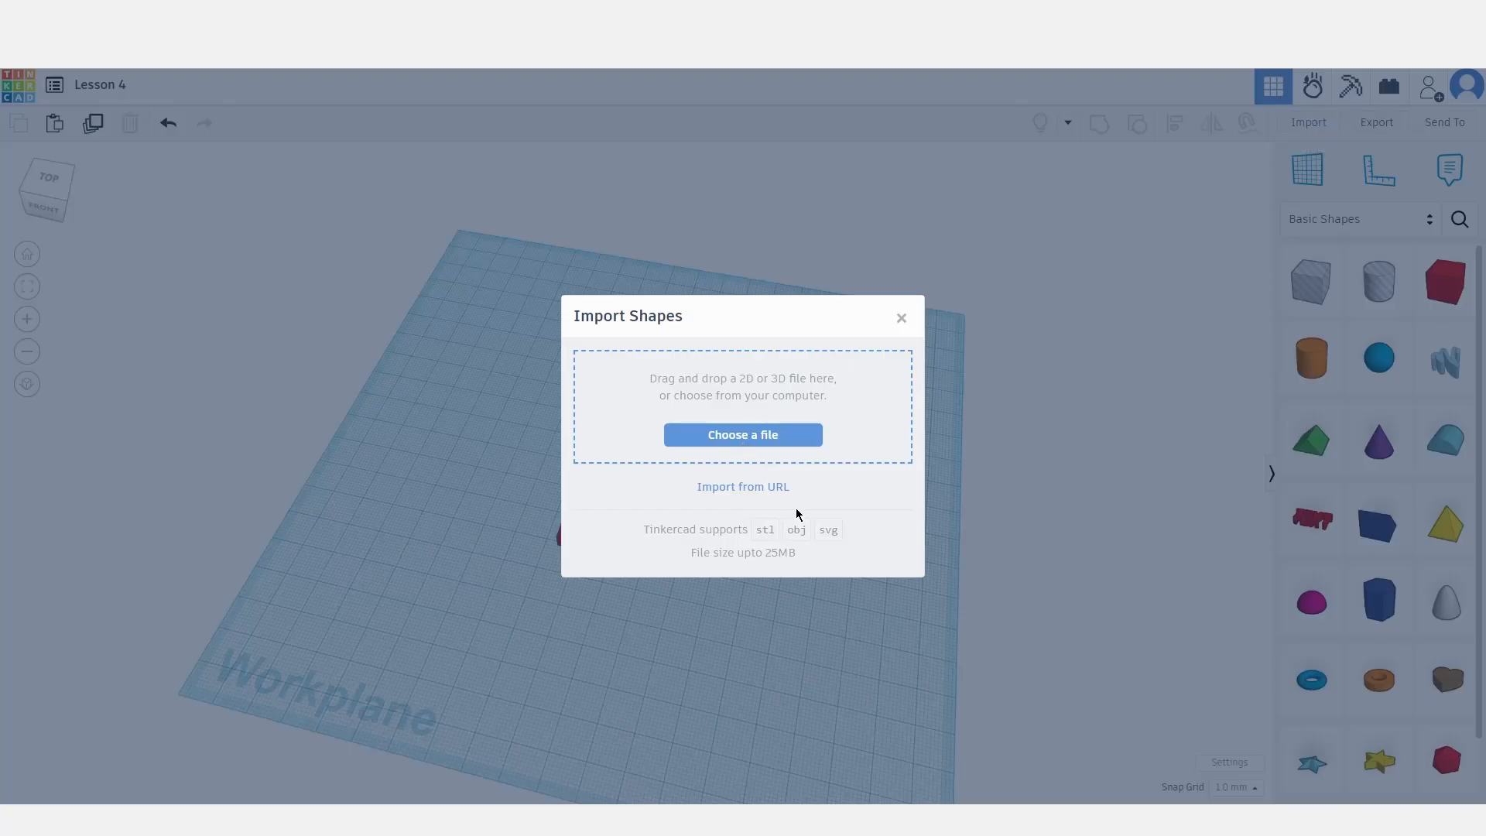
{"action": "mouse_move", "coordinate": [746, 545]}
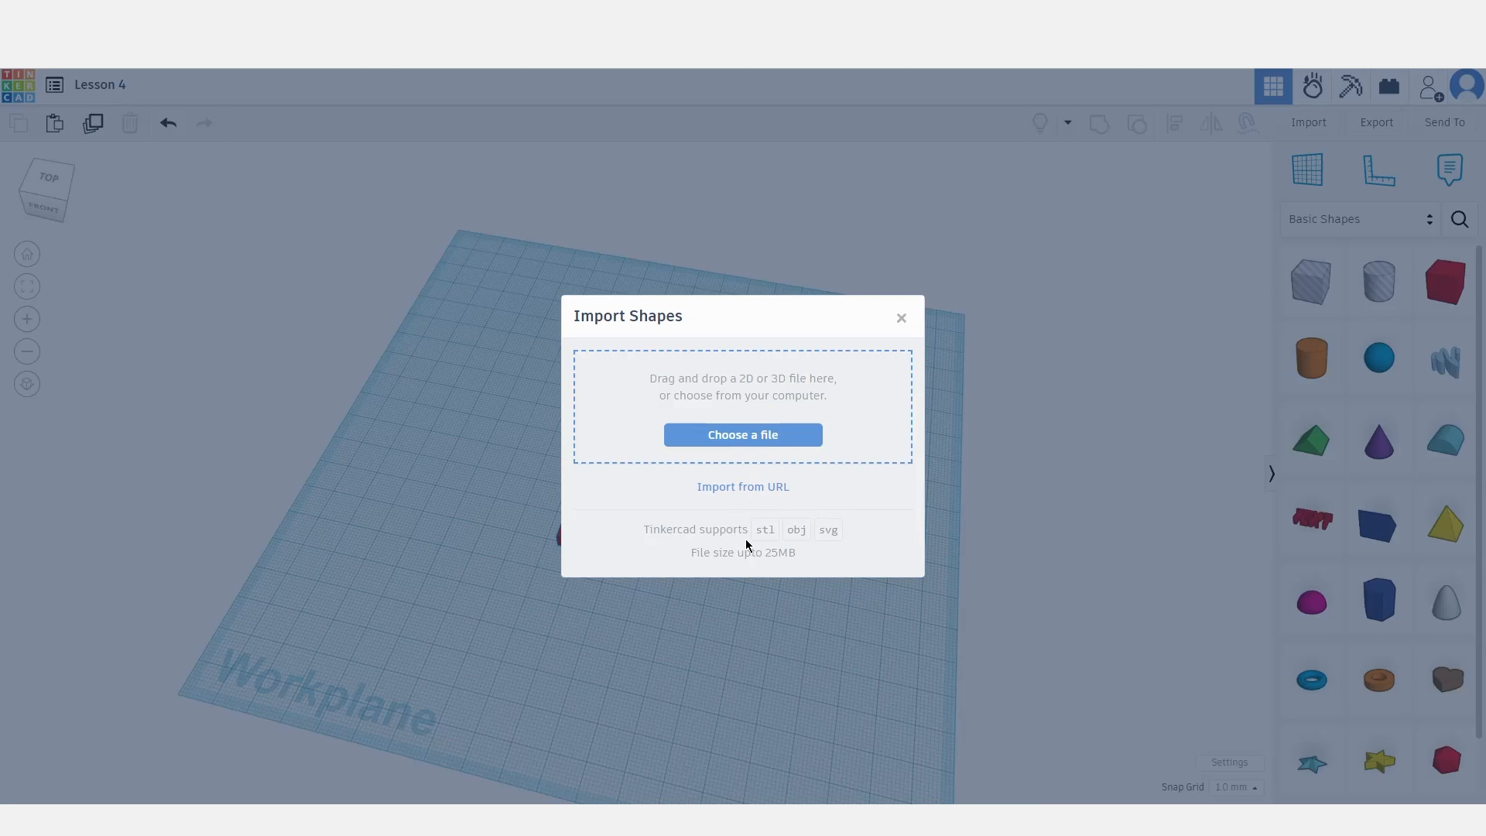
{"action": "mouse_move", "coordinate": [764, 537]}
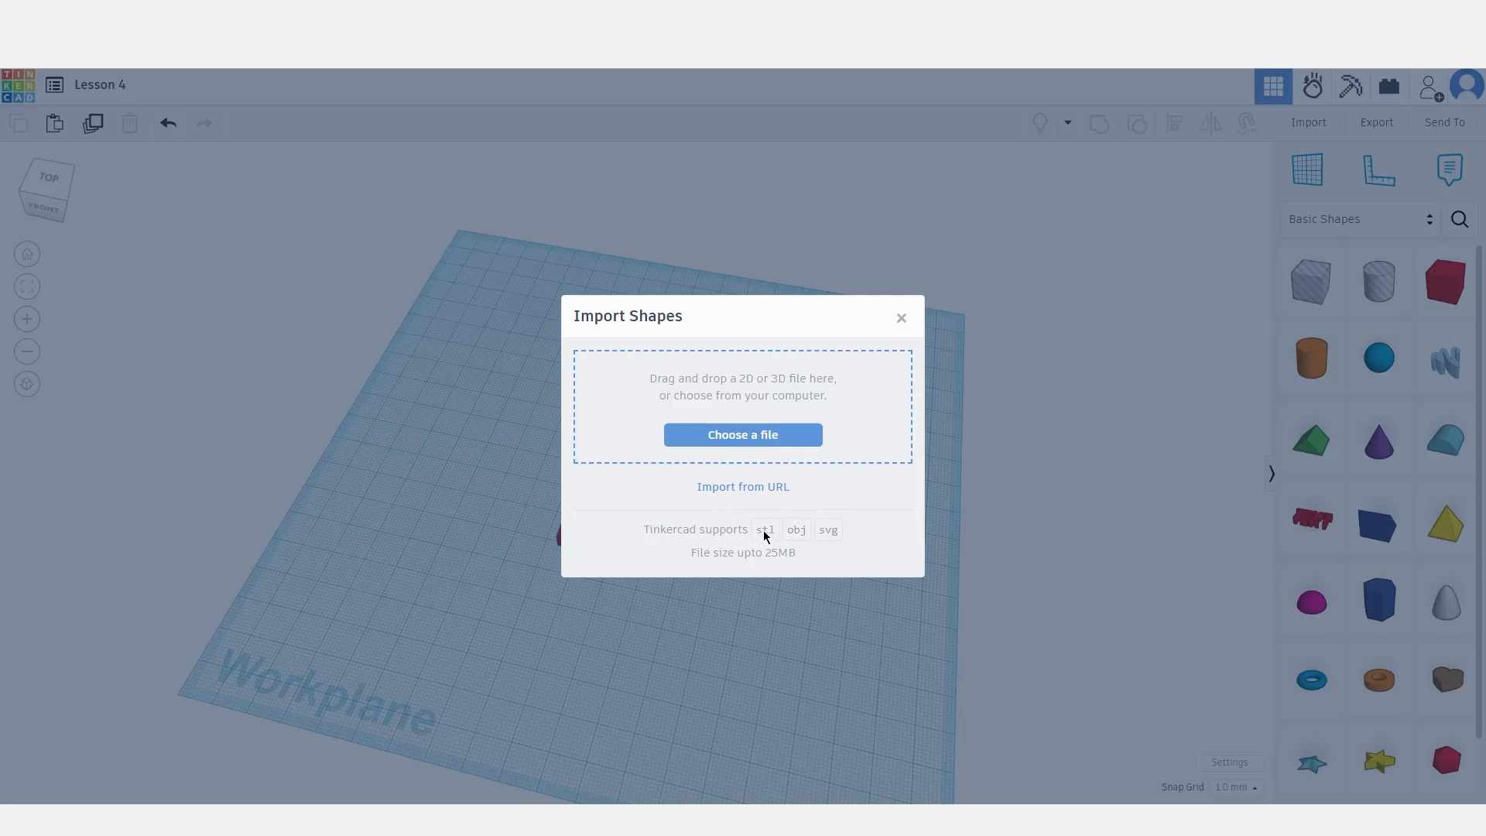
{"action": "mouse_move", "coordinate": [797, 536]}
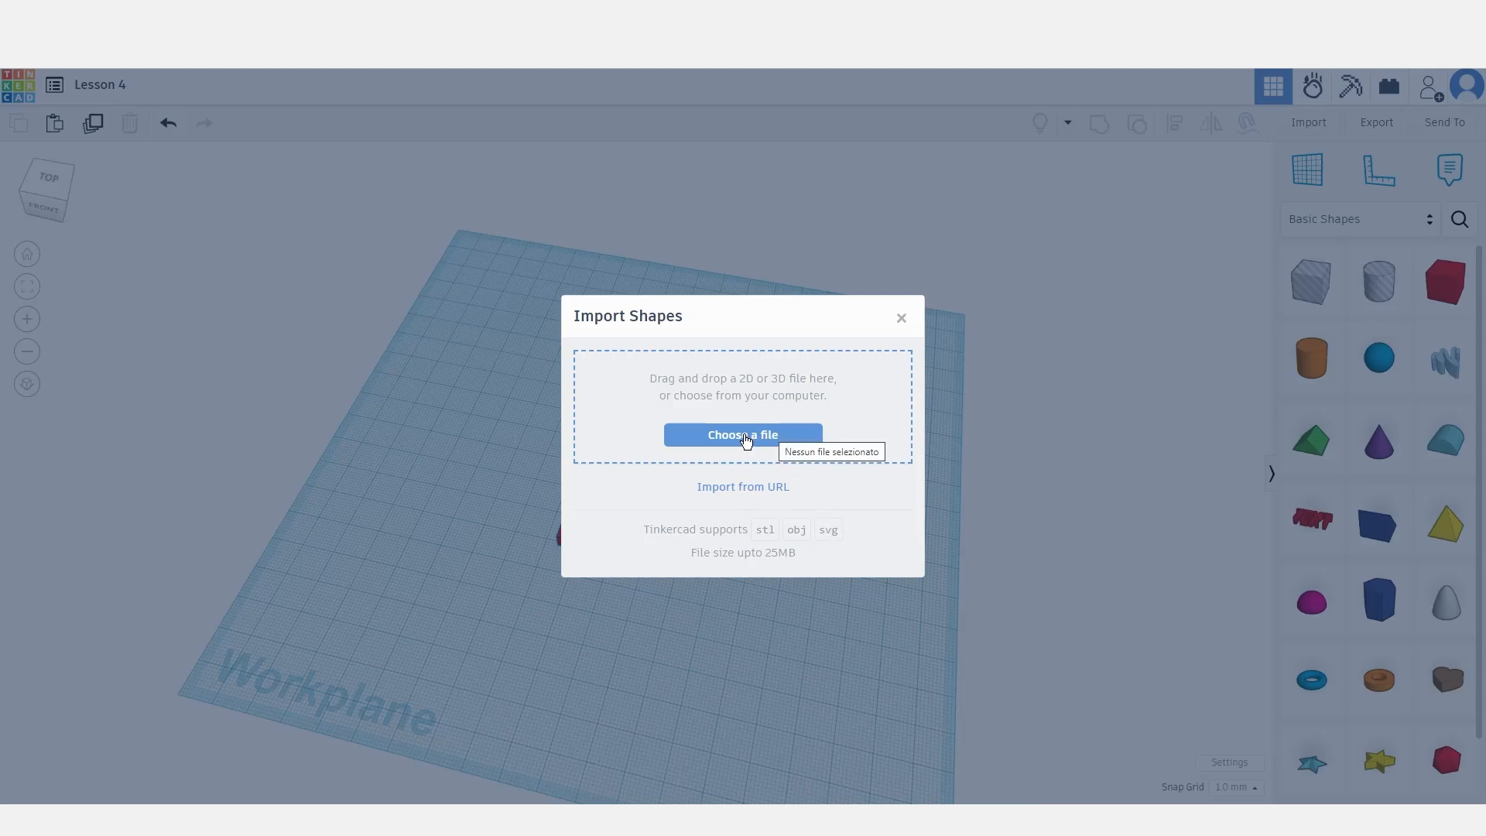
{"action": "left_click", "coordinate": [741, 433]}
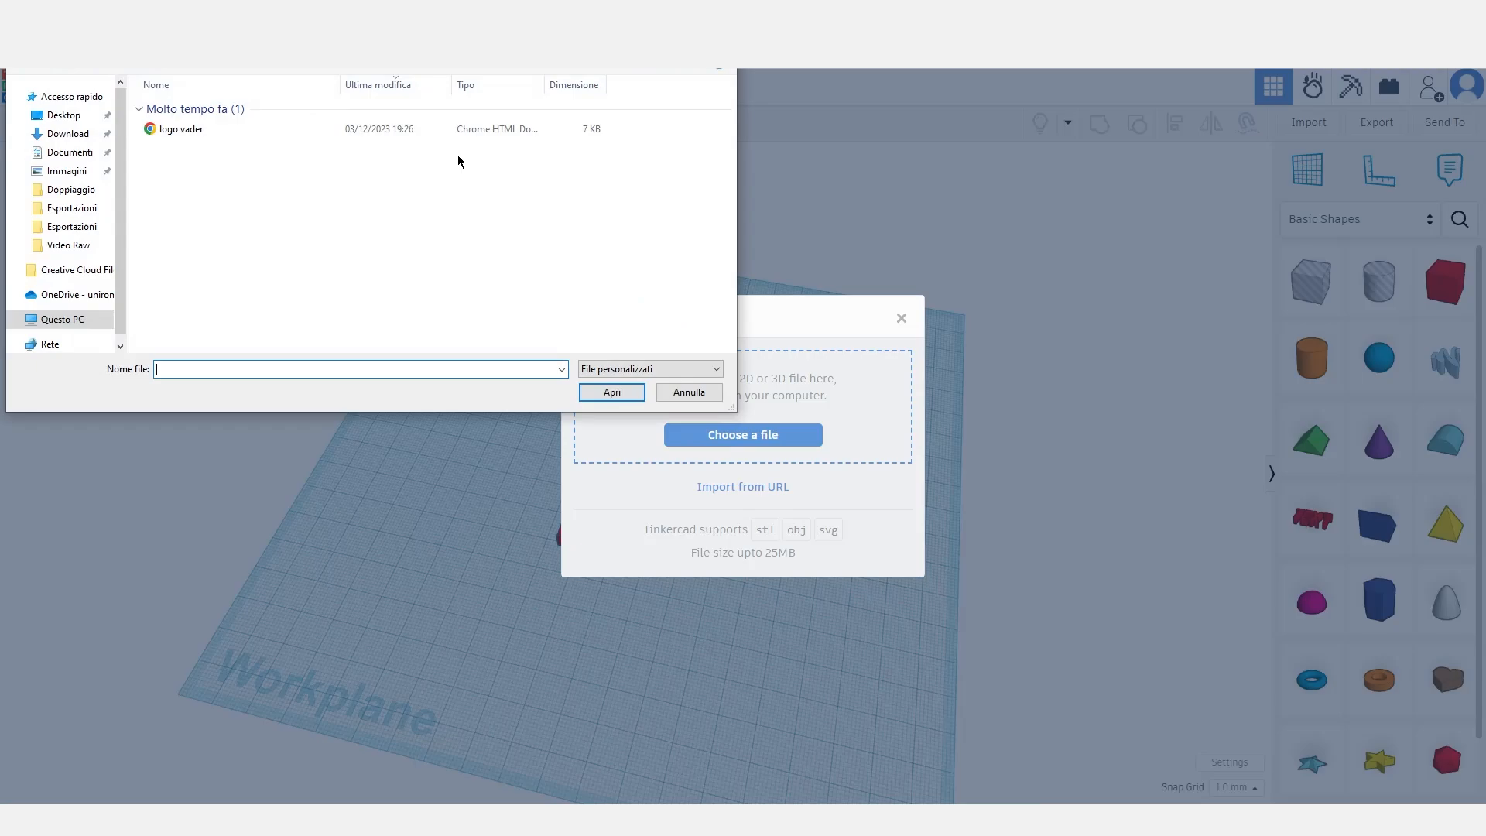
{"action": "mouse_move", "coordinate": [180, 129]}
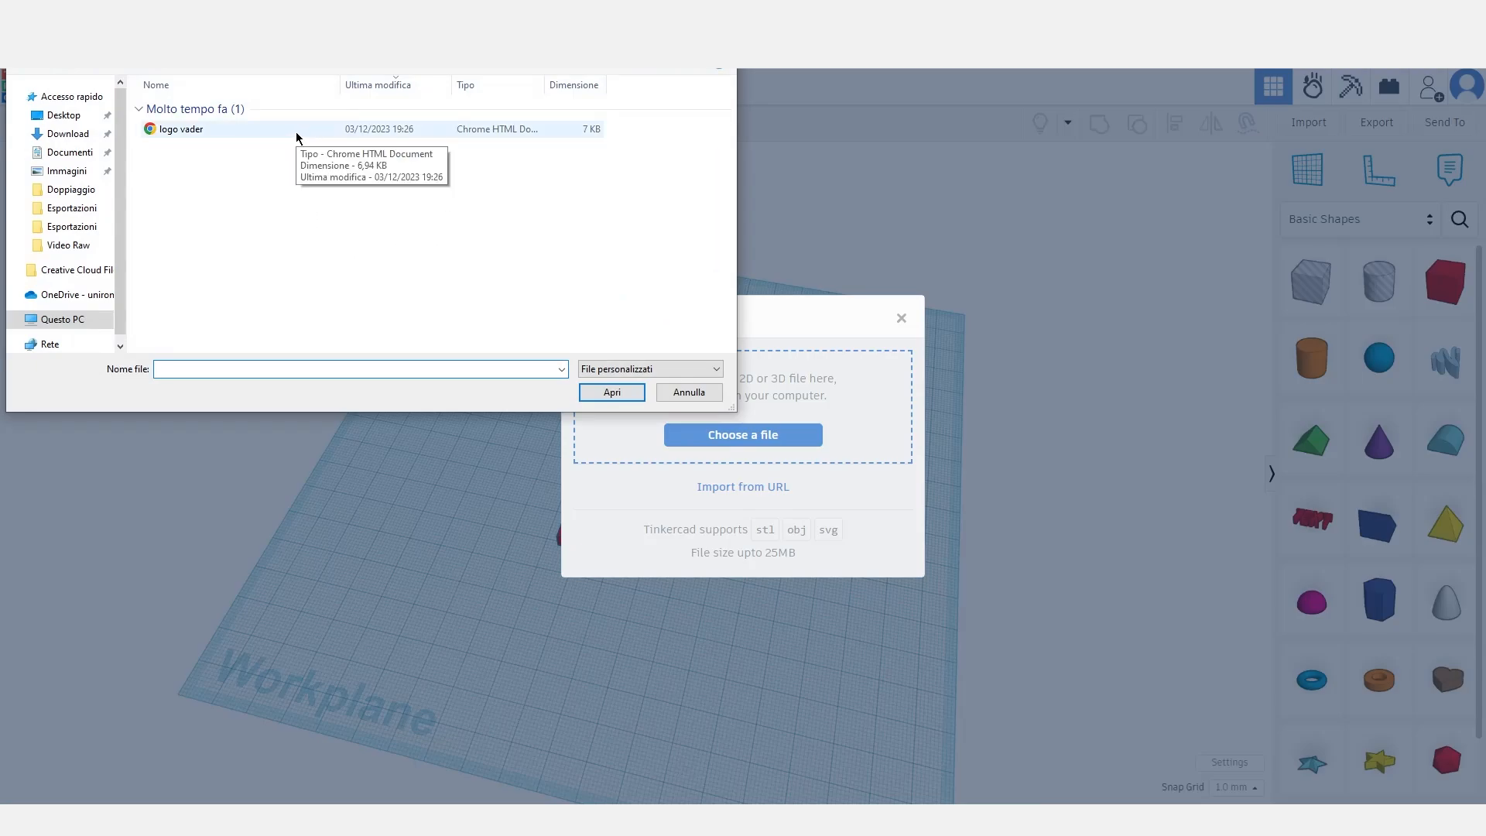
{"action": "left_click", "coordinate": [179, 129]}
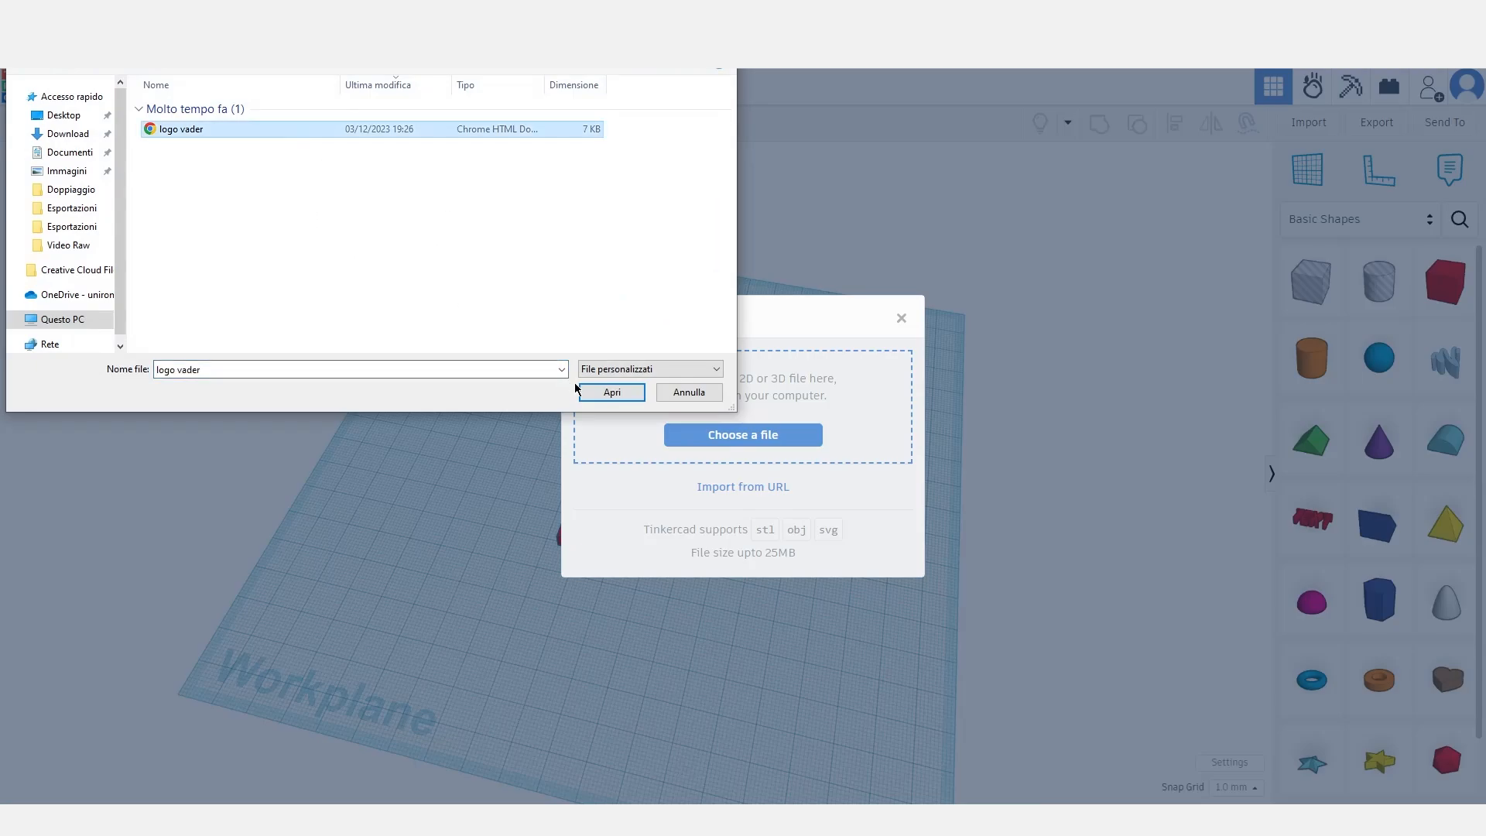
{"action": "left_click", "coordinate": [611, 392]}
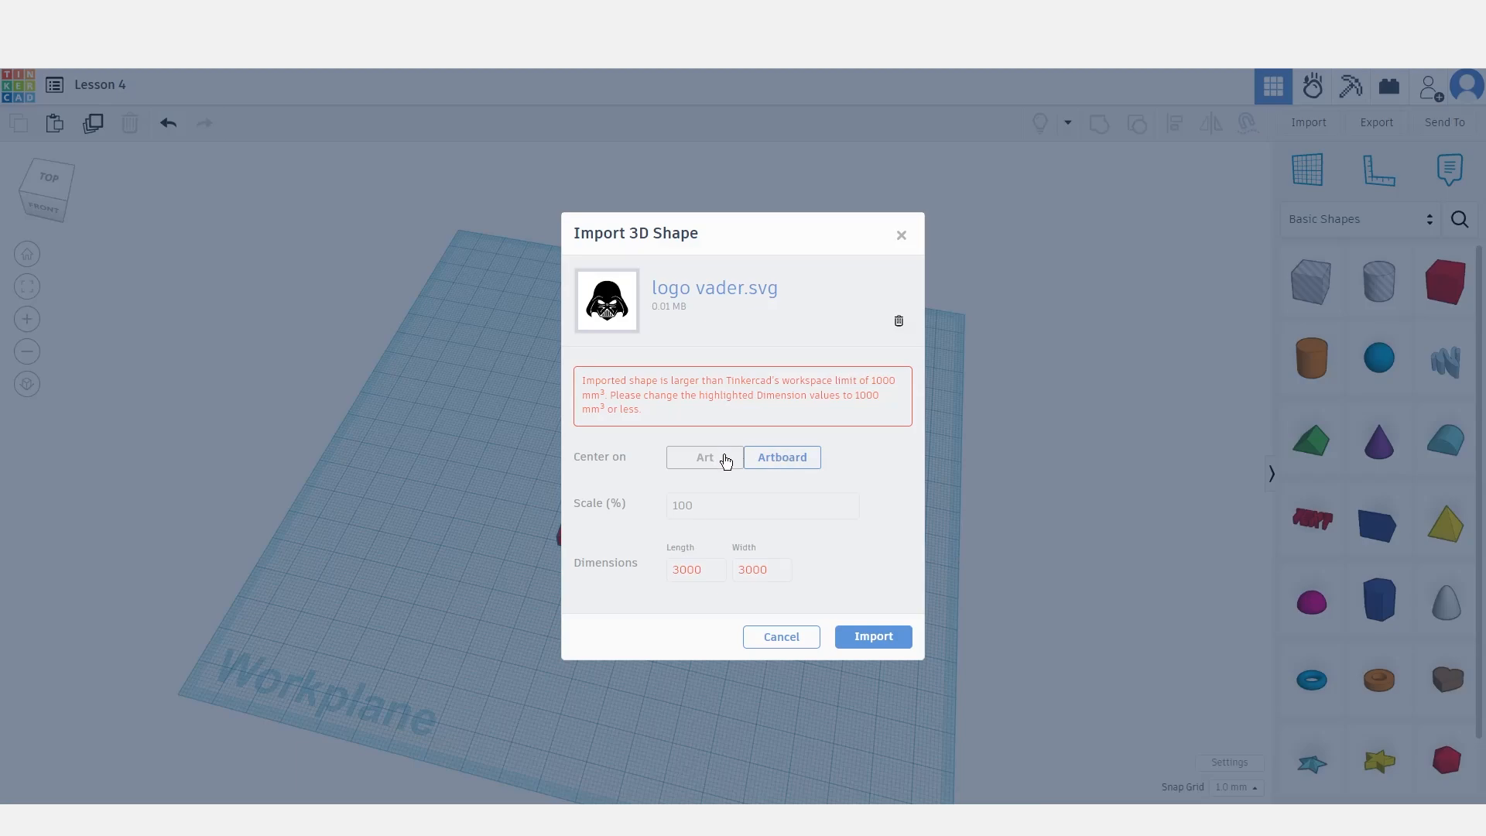
Import the helmet logo centred on Art at 20% scale, about 432.77 by 412.01.
{"action": "left_click", "coordinate": [704, 457]}
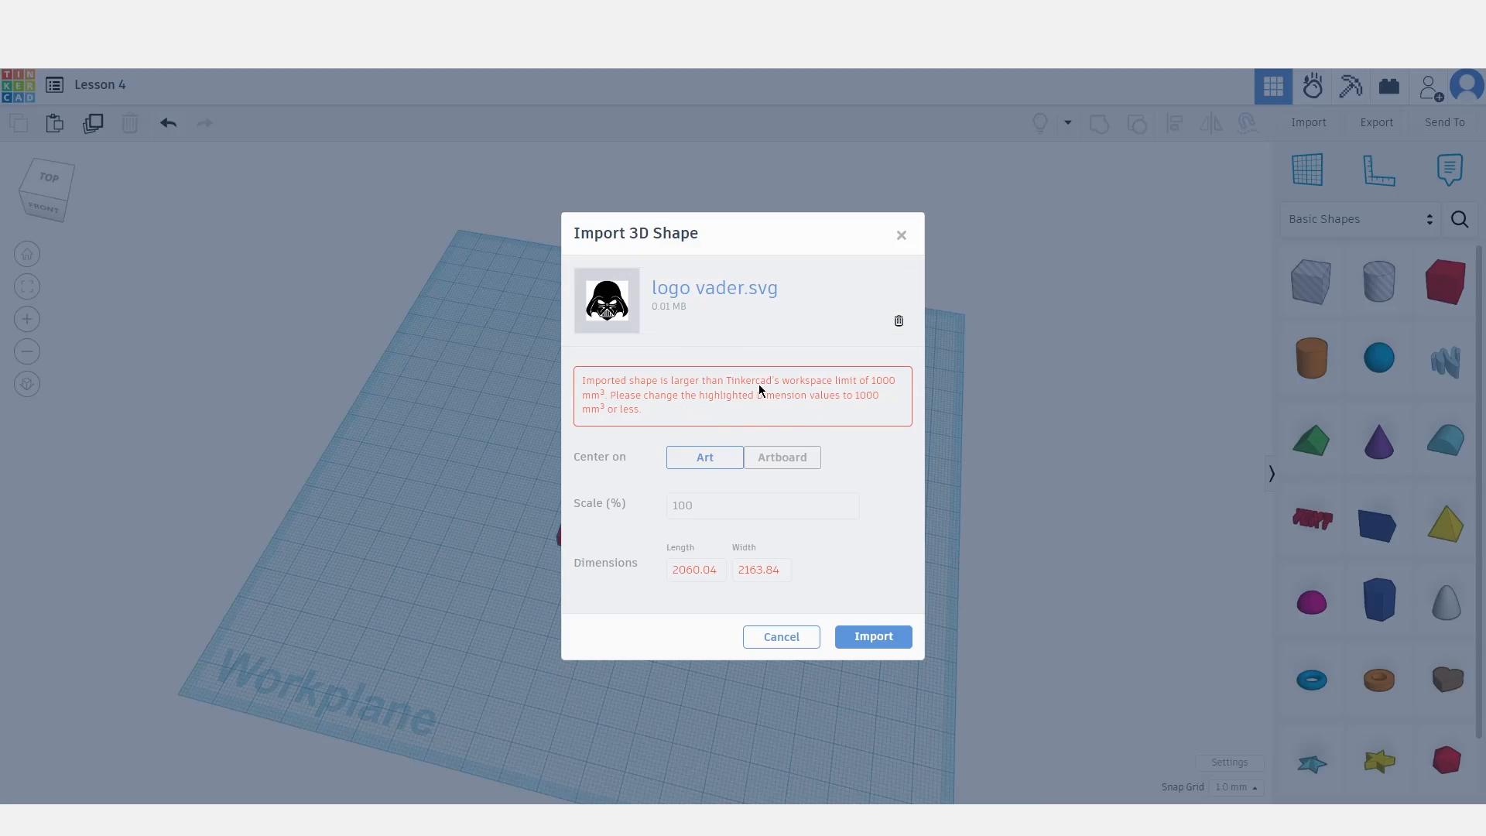
{"action": "mouse_move", "coordinate": [761, 390]}
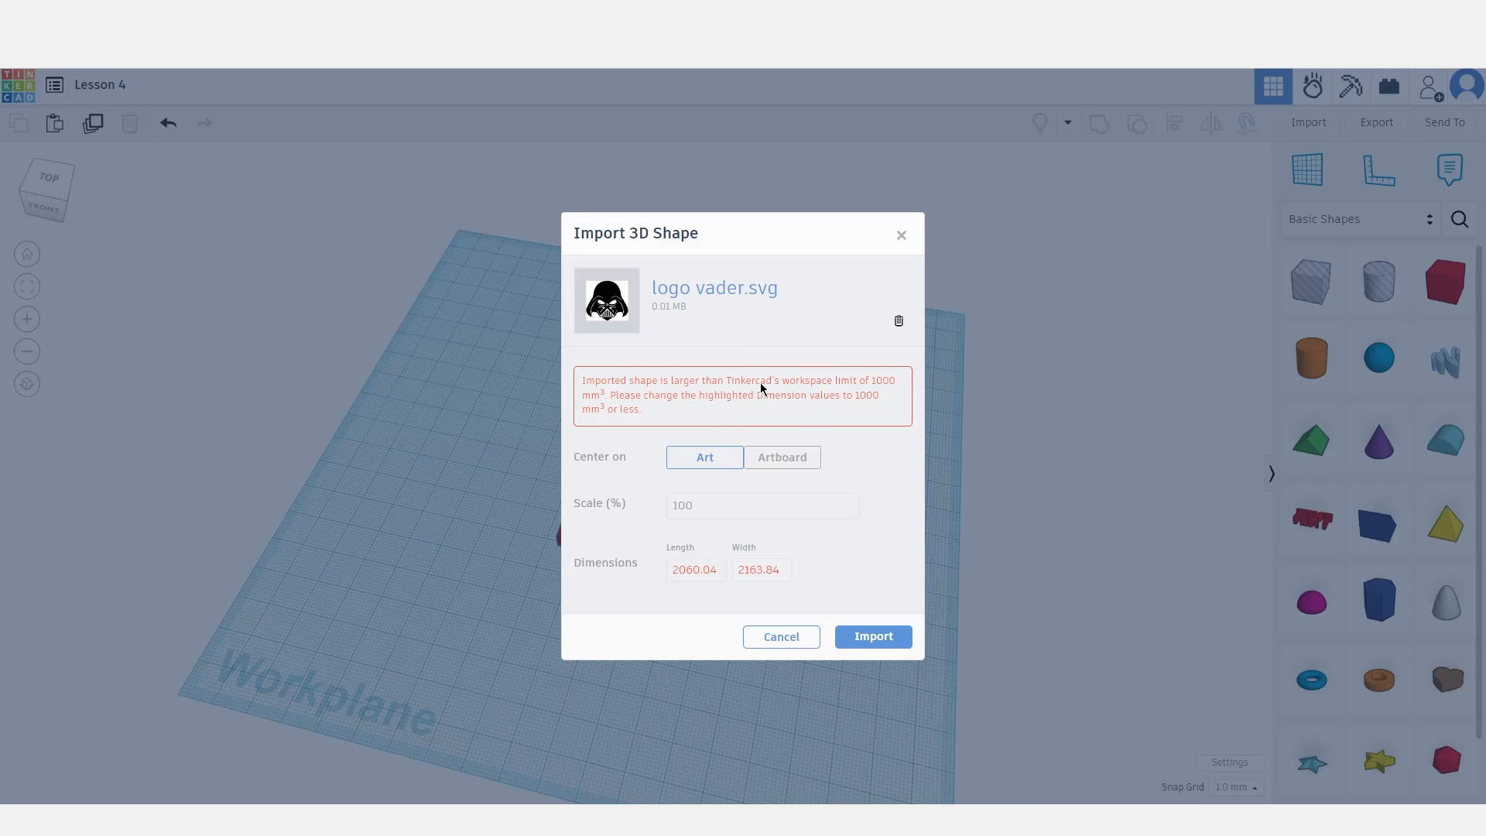
{"action": "mouse_move", "coordinate": [770, 409]}
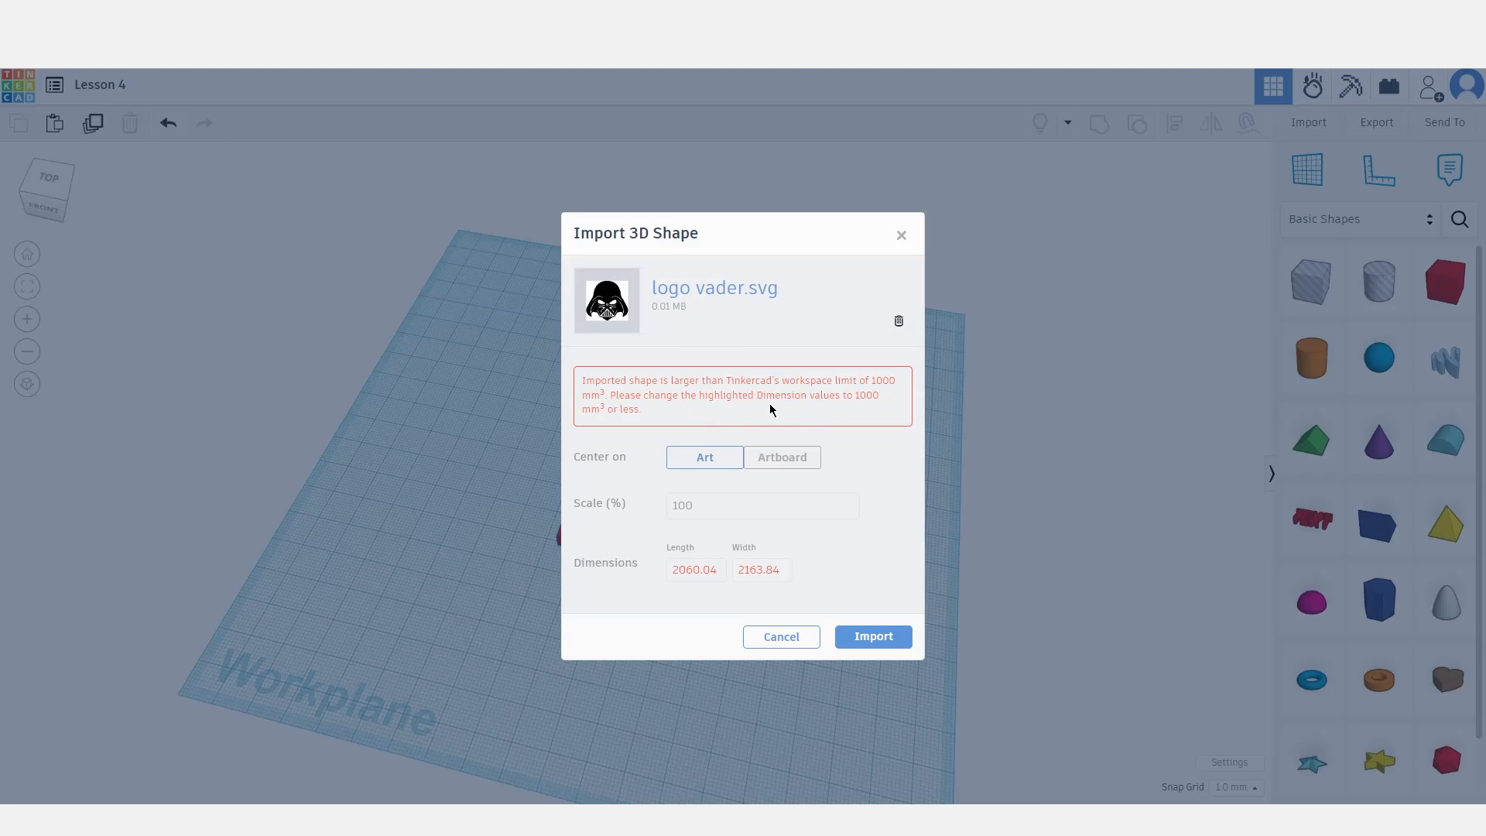
{"action": "left_click", "coordinate": [762, 505]}
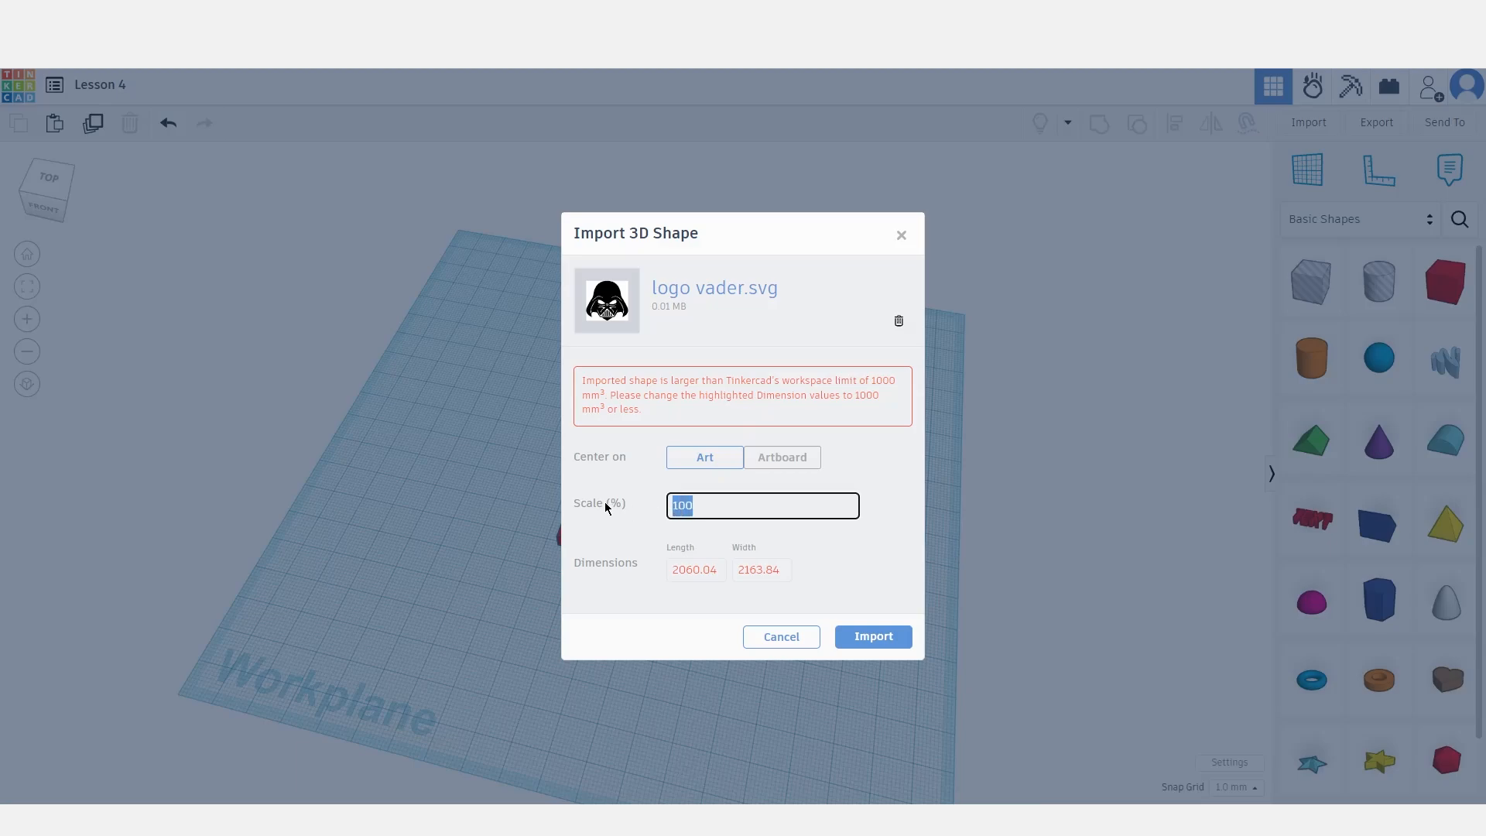
{"action": "type", "text": "50"}
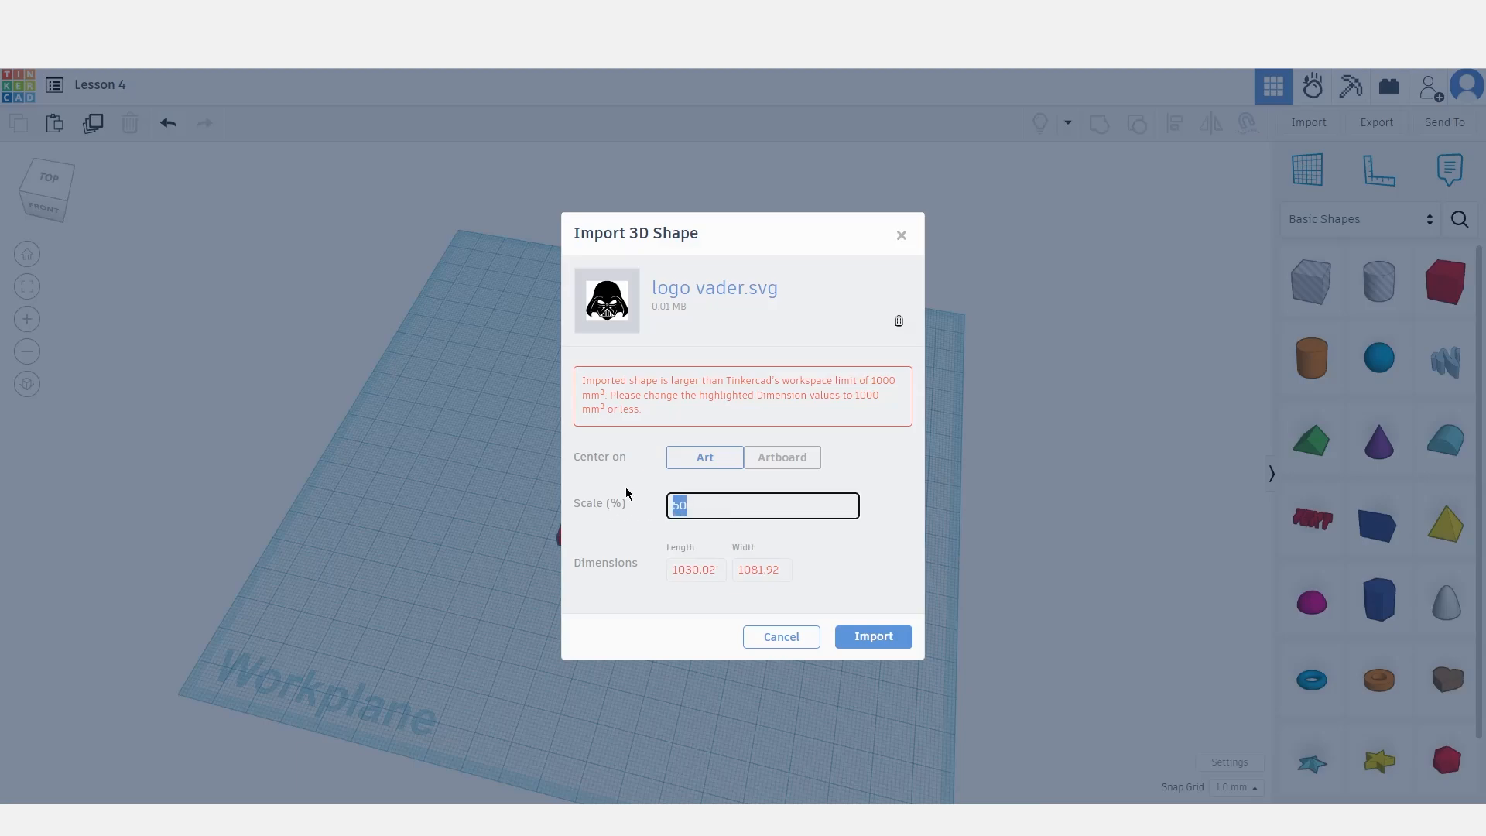
{"action": "type", "text": "40"}
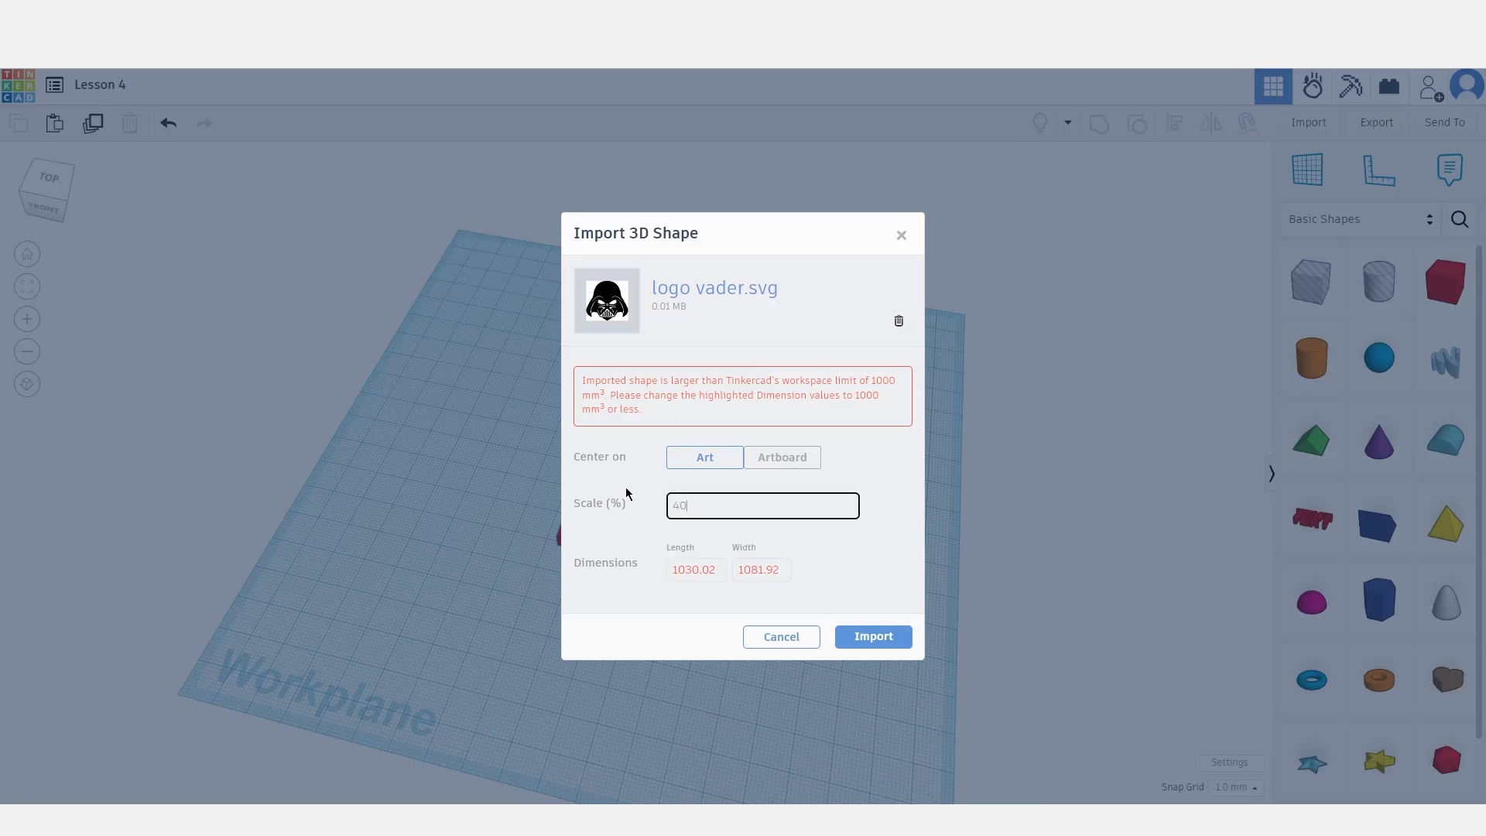
{"action": "type", "text": "20"}
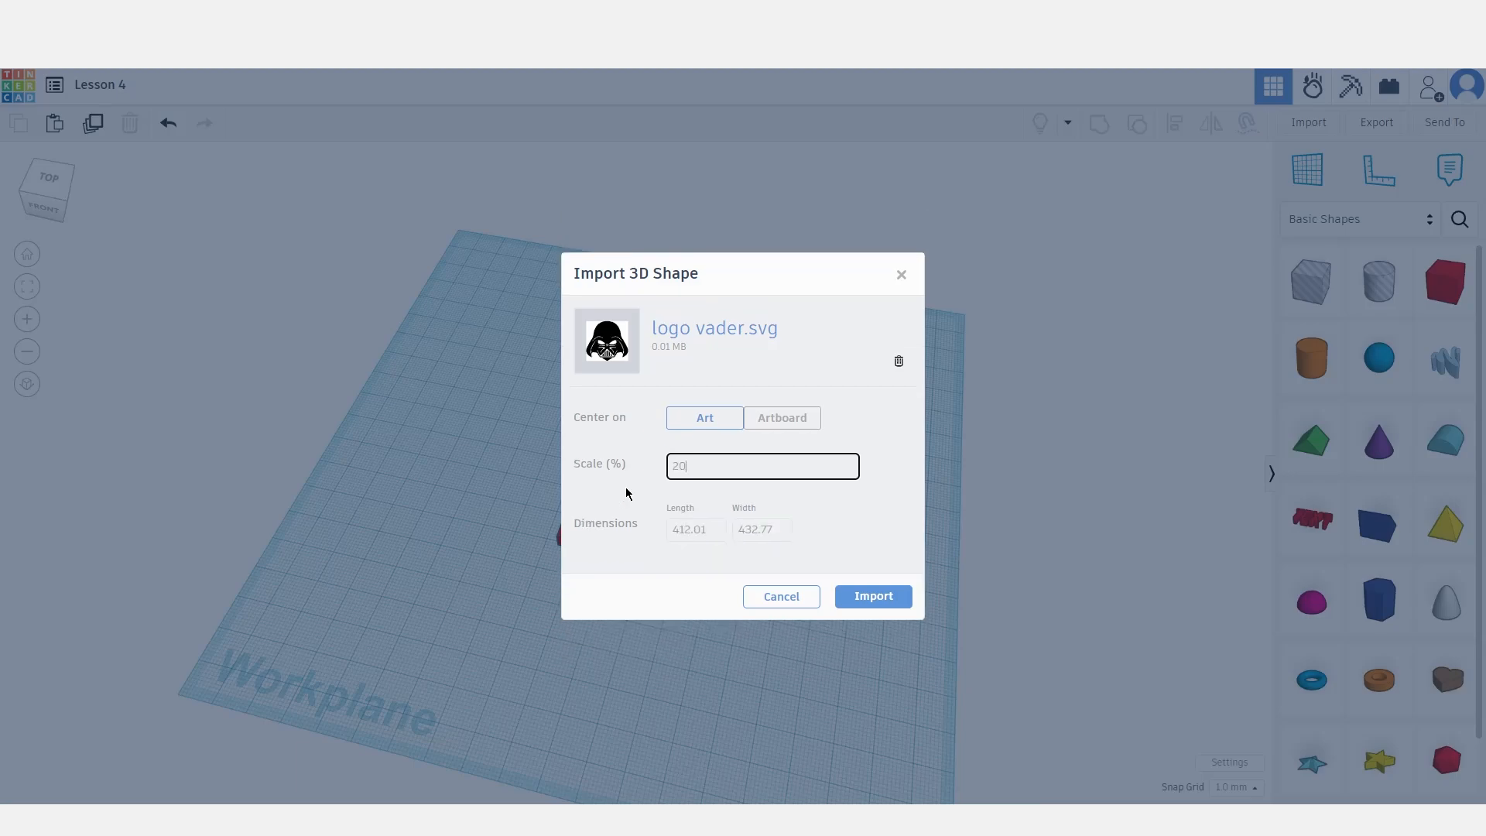
{"action": "mouse_move", "coordinate": [752, 507]}
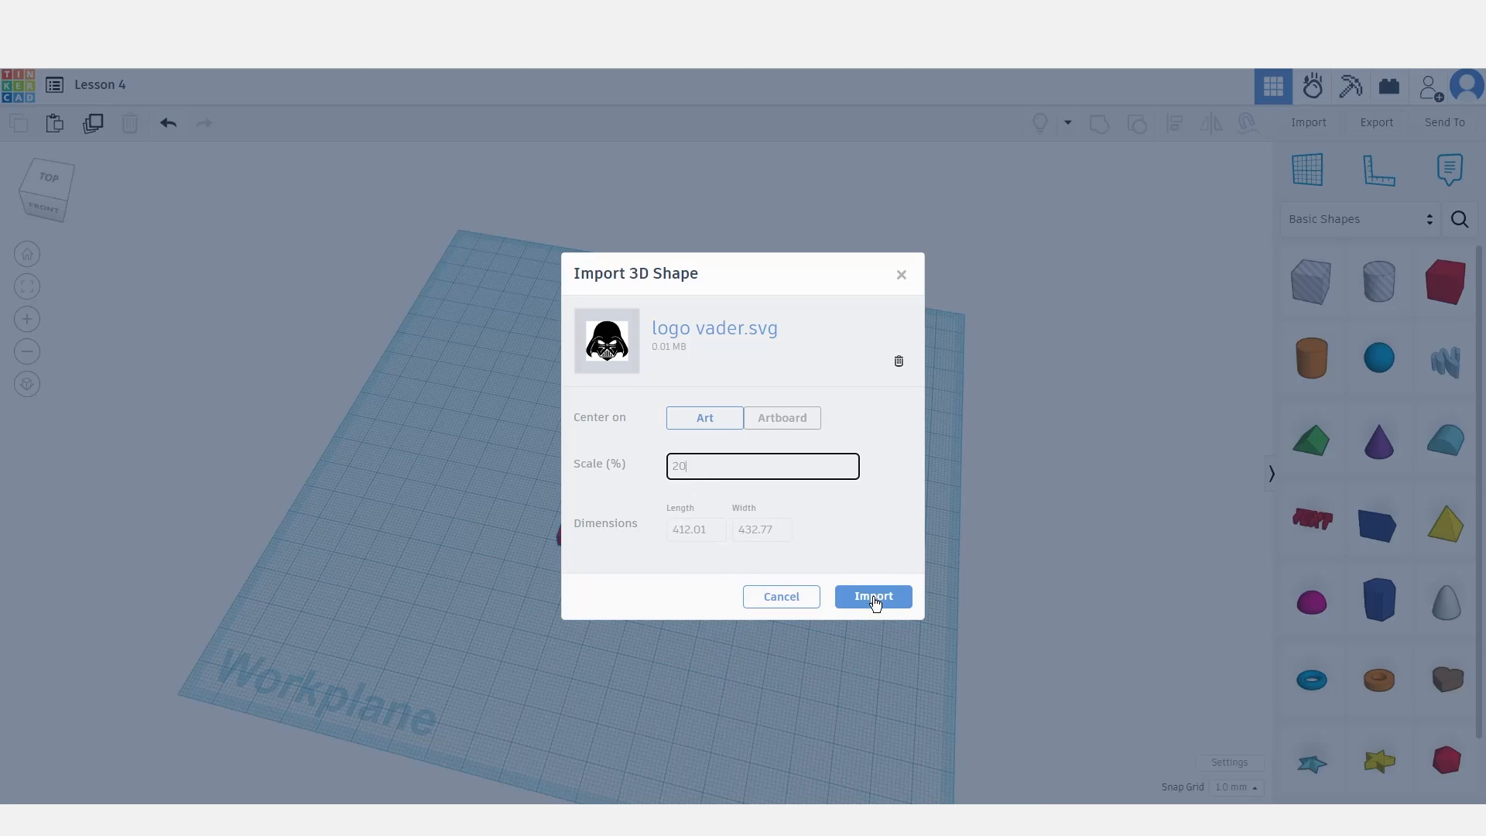
{"action": "left_click", "coordinate": [871, 596]}
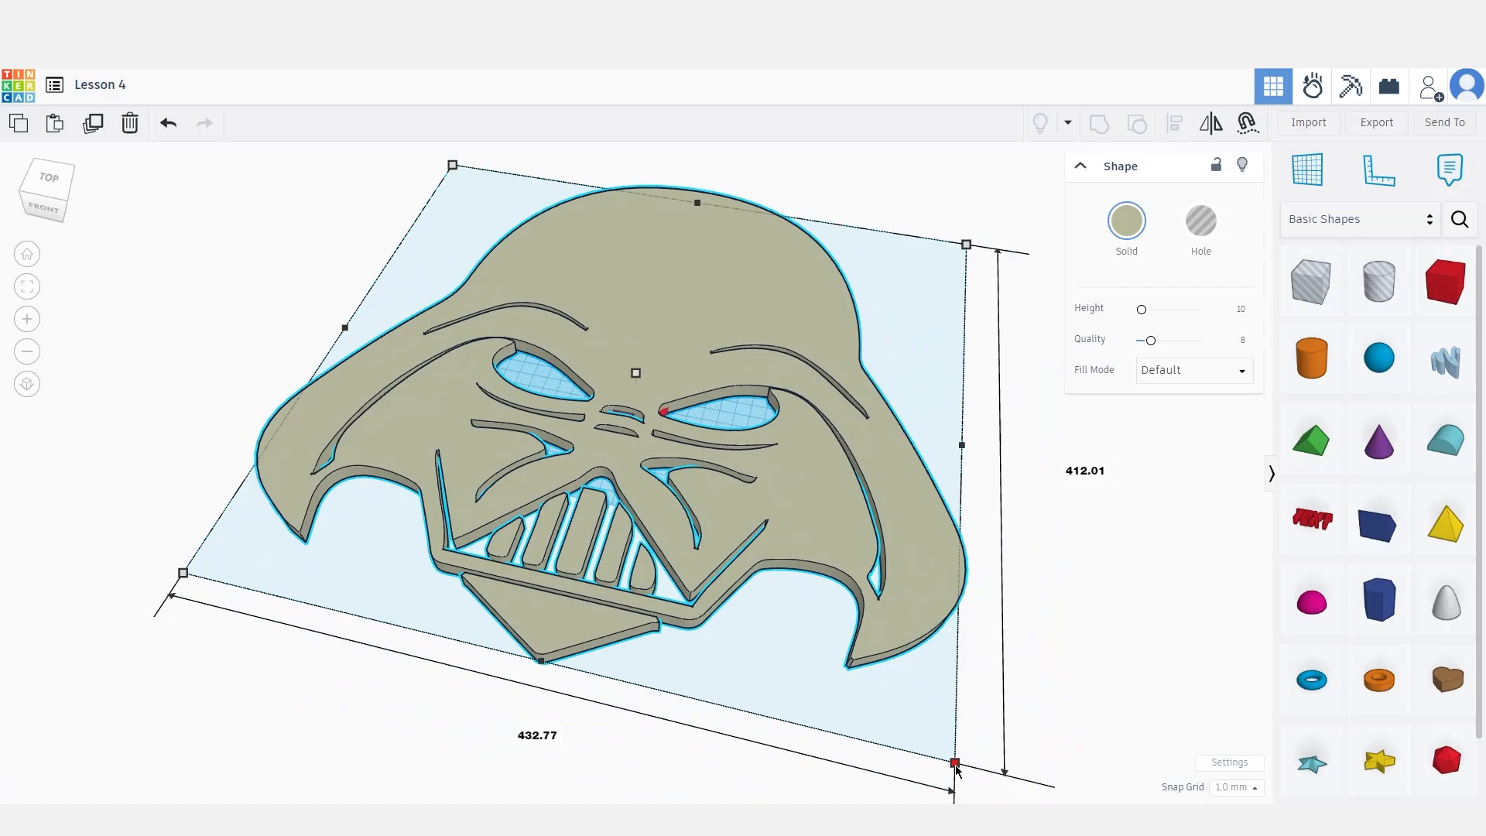
Scale the helmet logo down by its corner handle to fit the red tile.
{"action": "left_click_drag", "start_coordinate": [955, 763], "coordinate": [582, 319]}
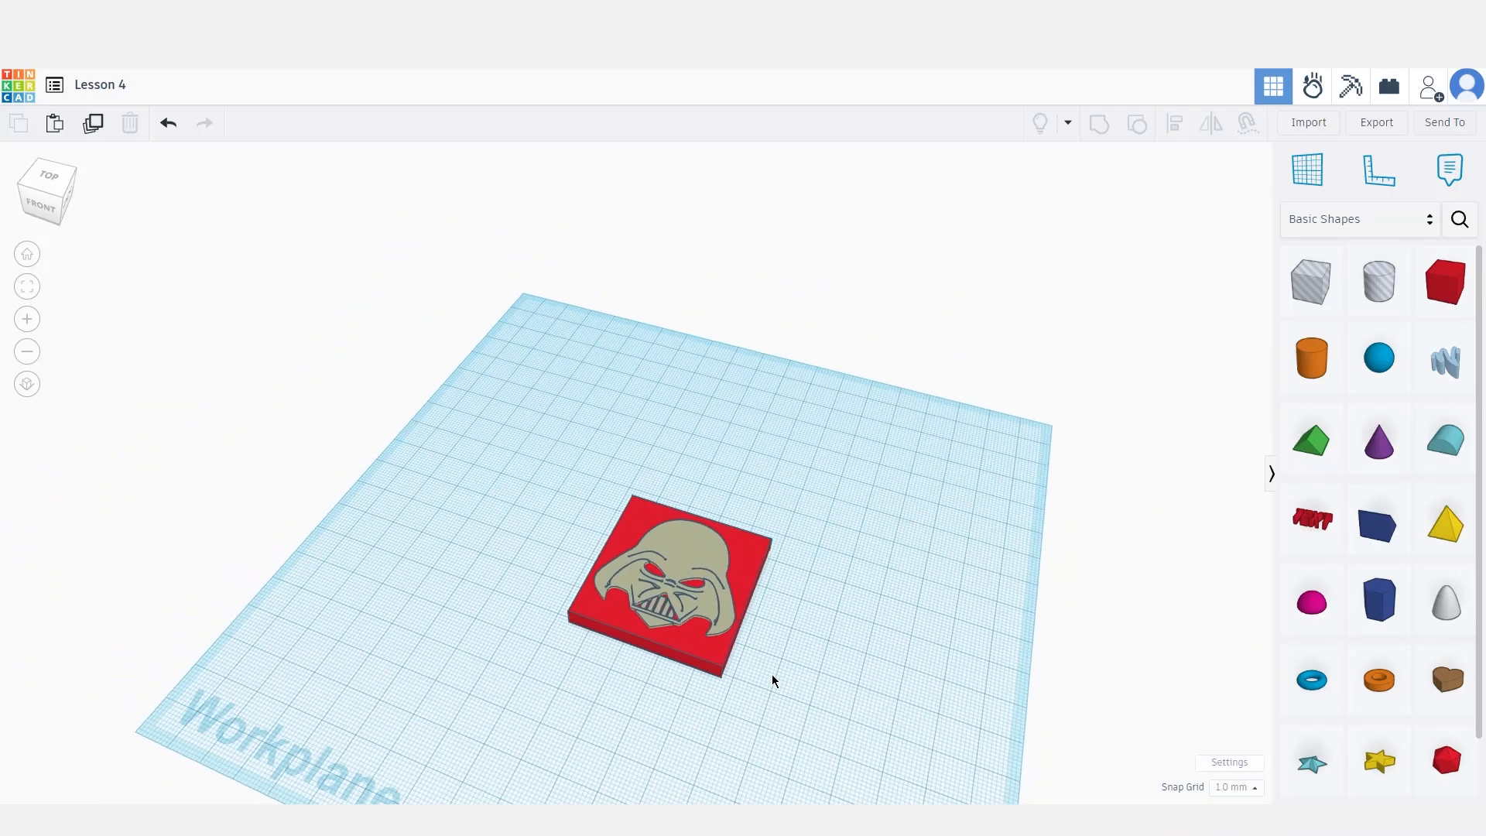
{"action": "left_click", "coordinate": [669, 583]}
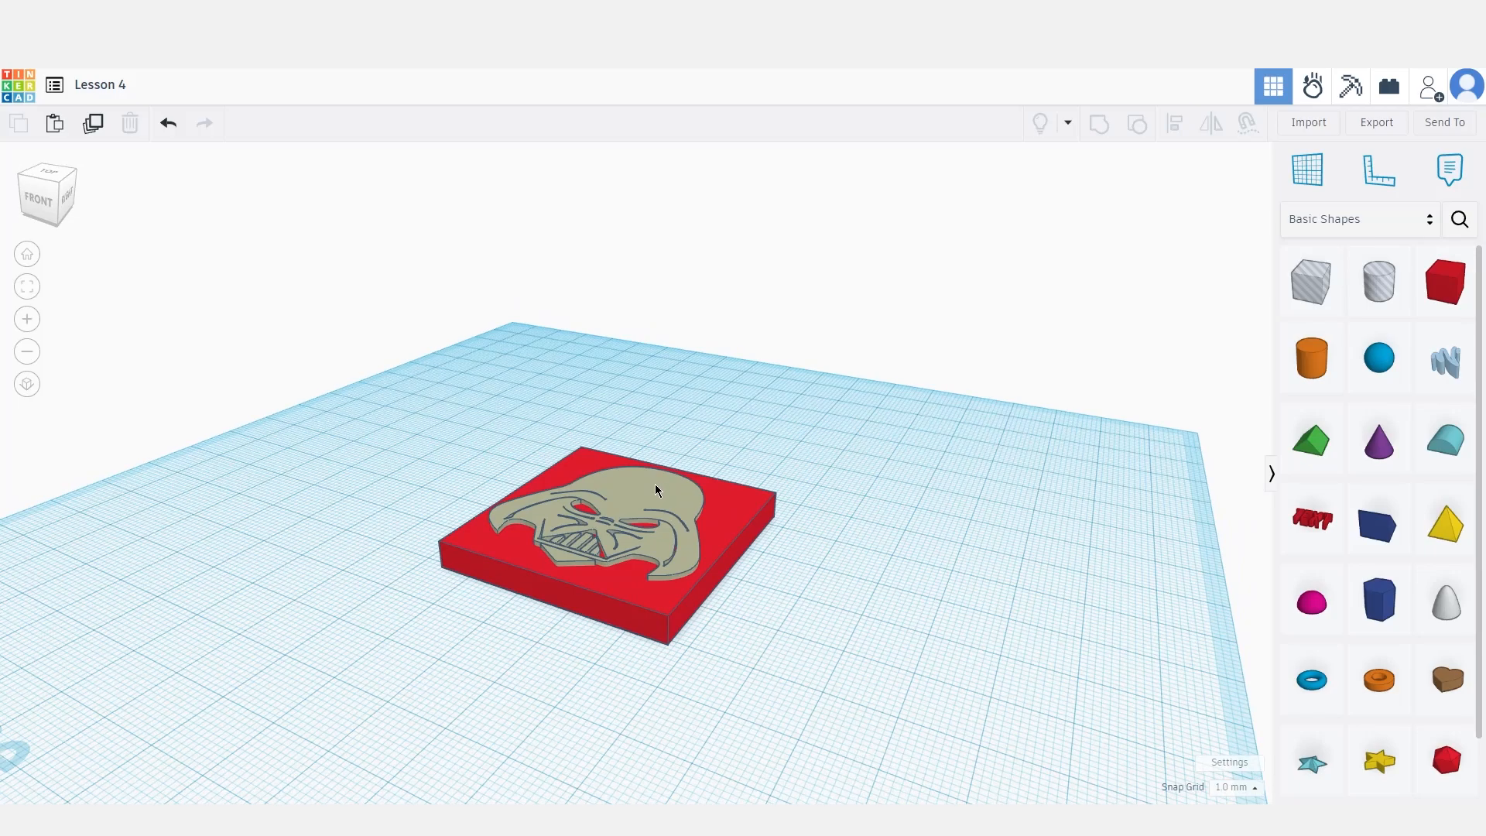
{"action": "left_click", "coordinate": [654, 491]}
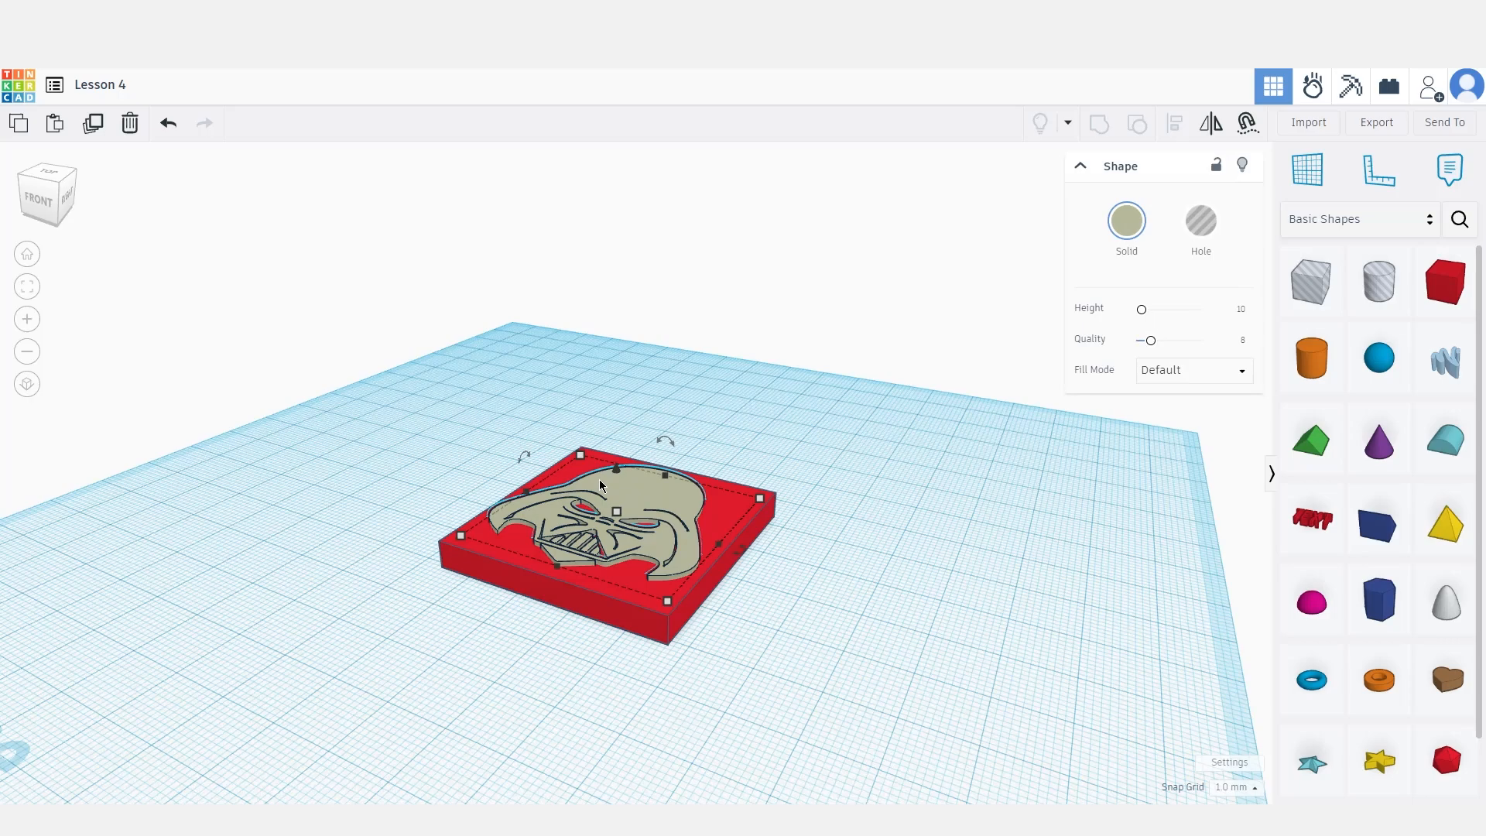
{"action": "mouse_move", "coordinate": [614, 472]}
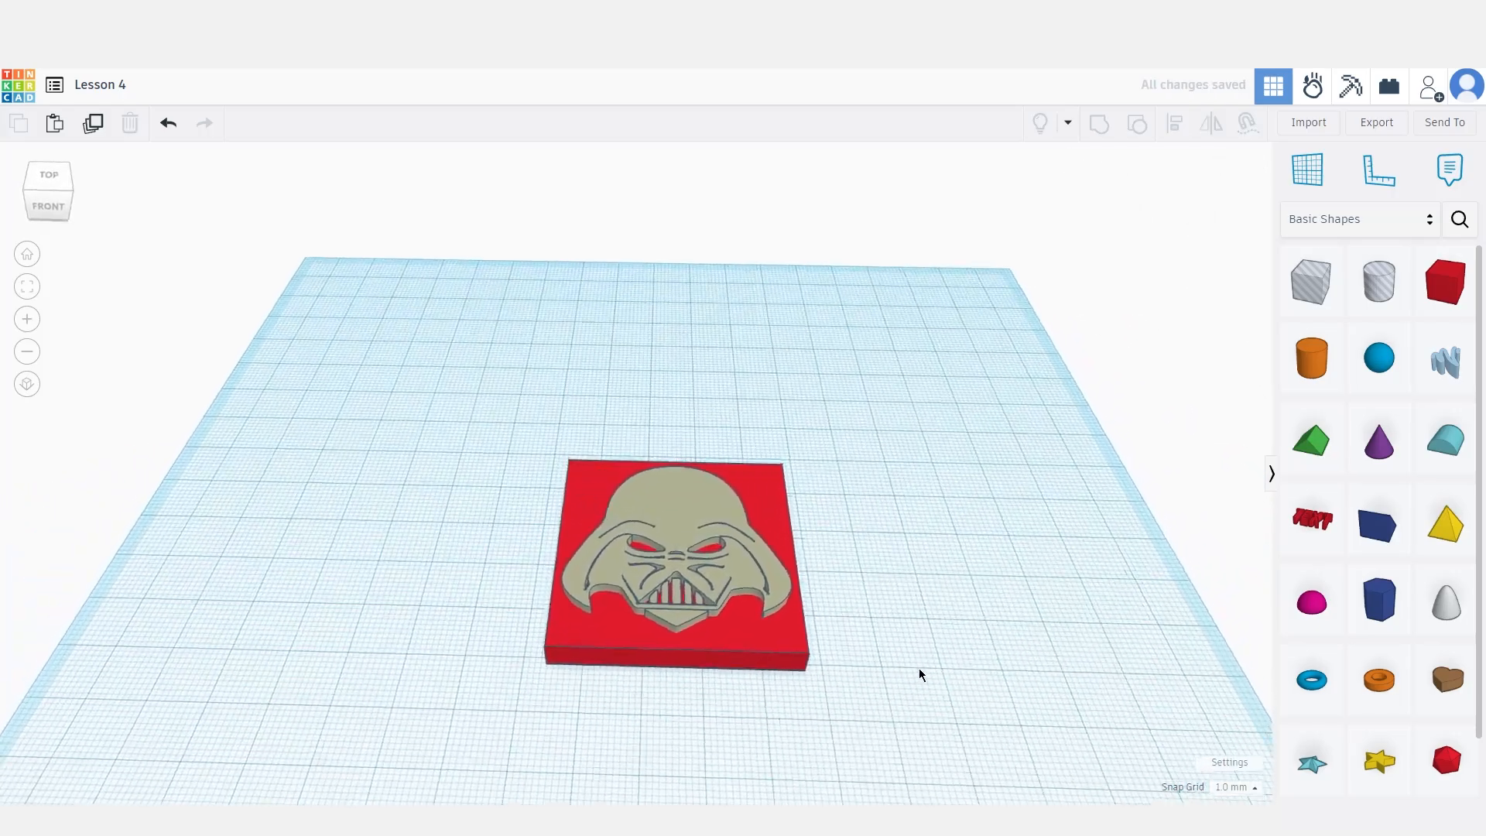
Group the hole-mode helmet logo with the red tile to engrave the emblem.
{"action": "left_click", "coordinate": [673, 558]}
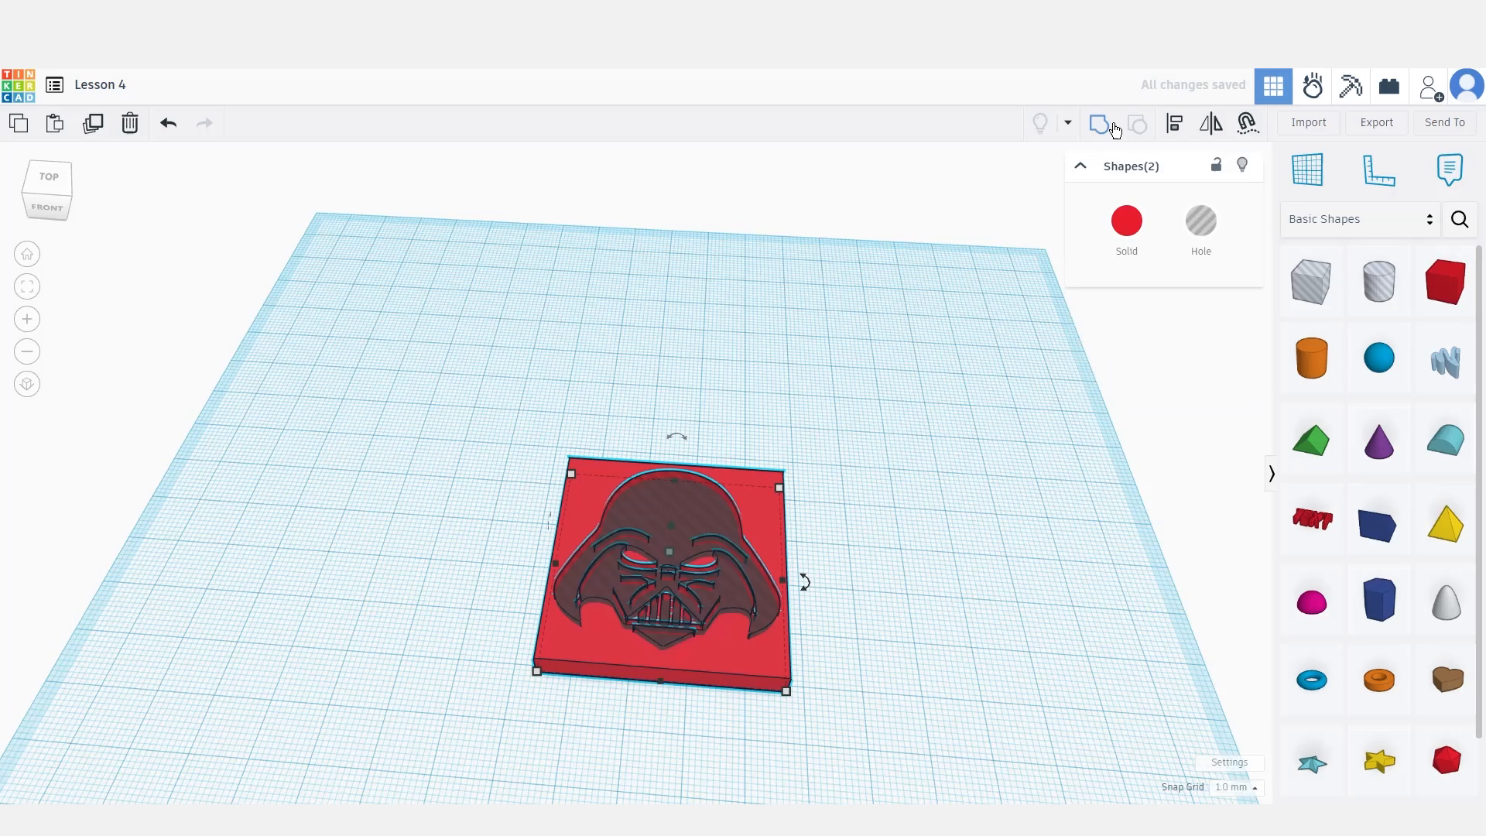
{"action": "left_click", "coordinate": [1099, 123]}
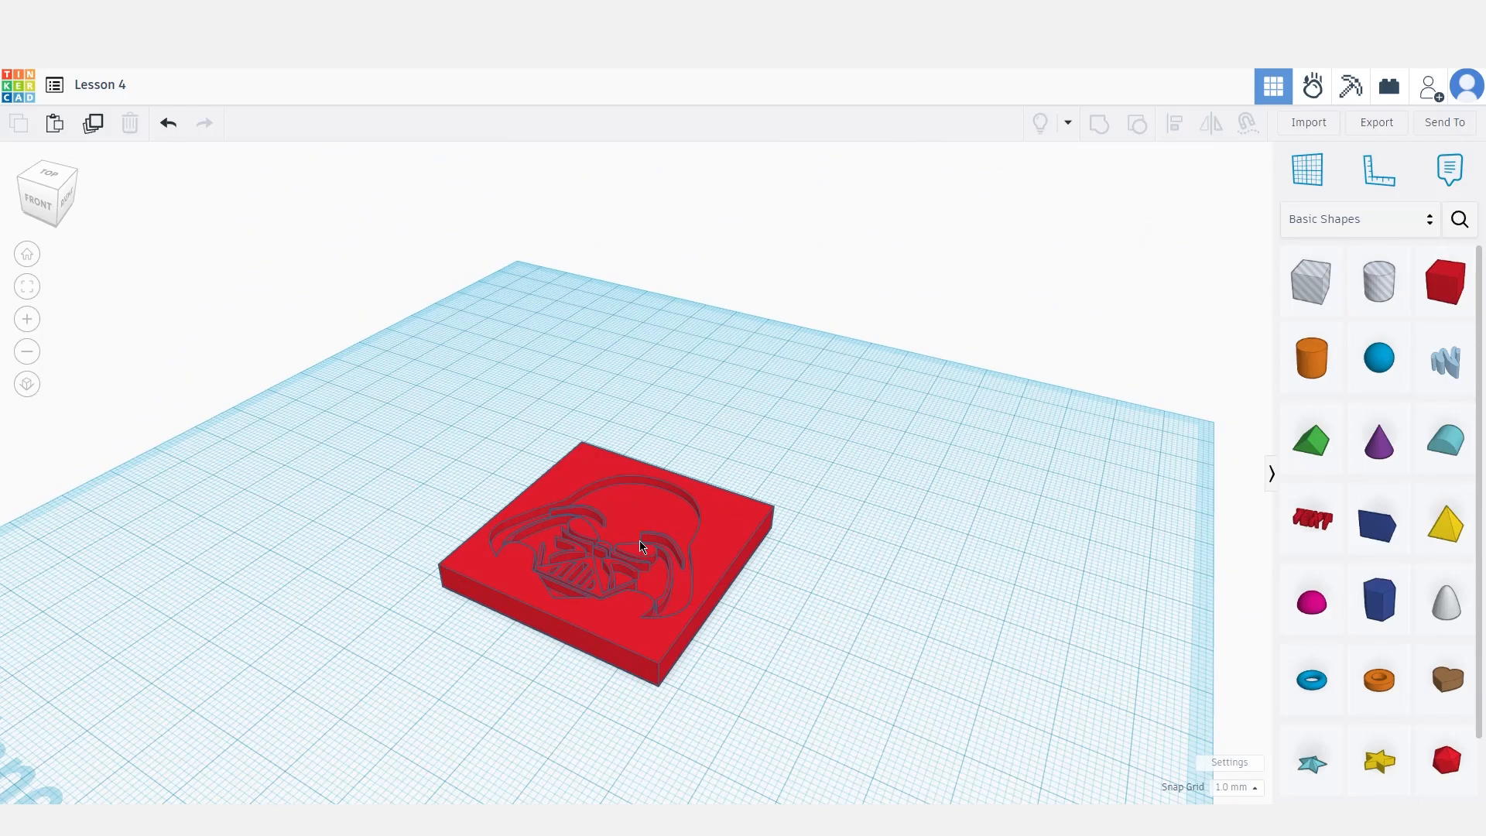
{"action": "mouse_move", "coordinate": [759, 449]}
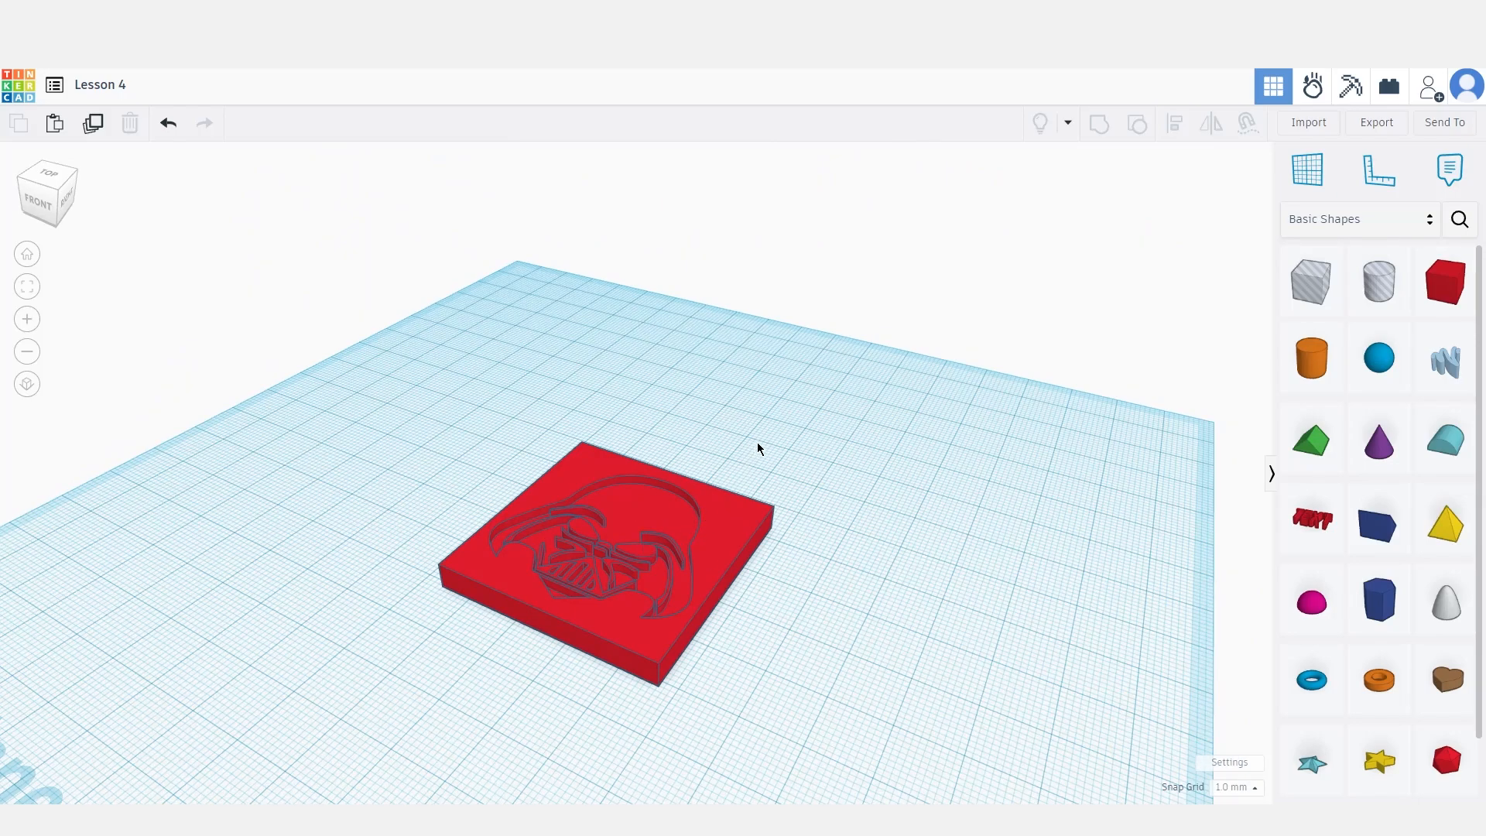